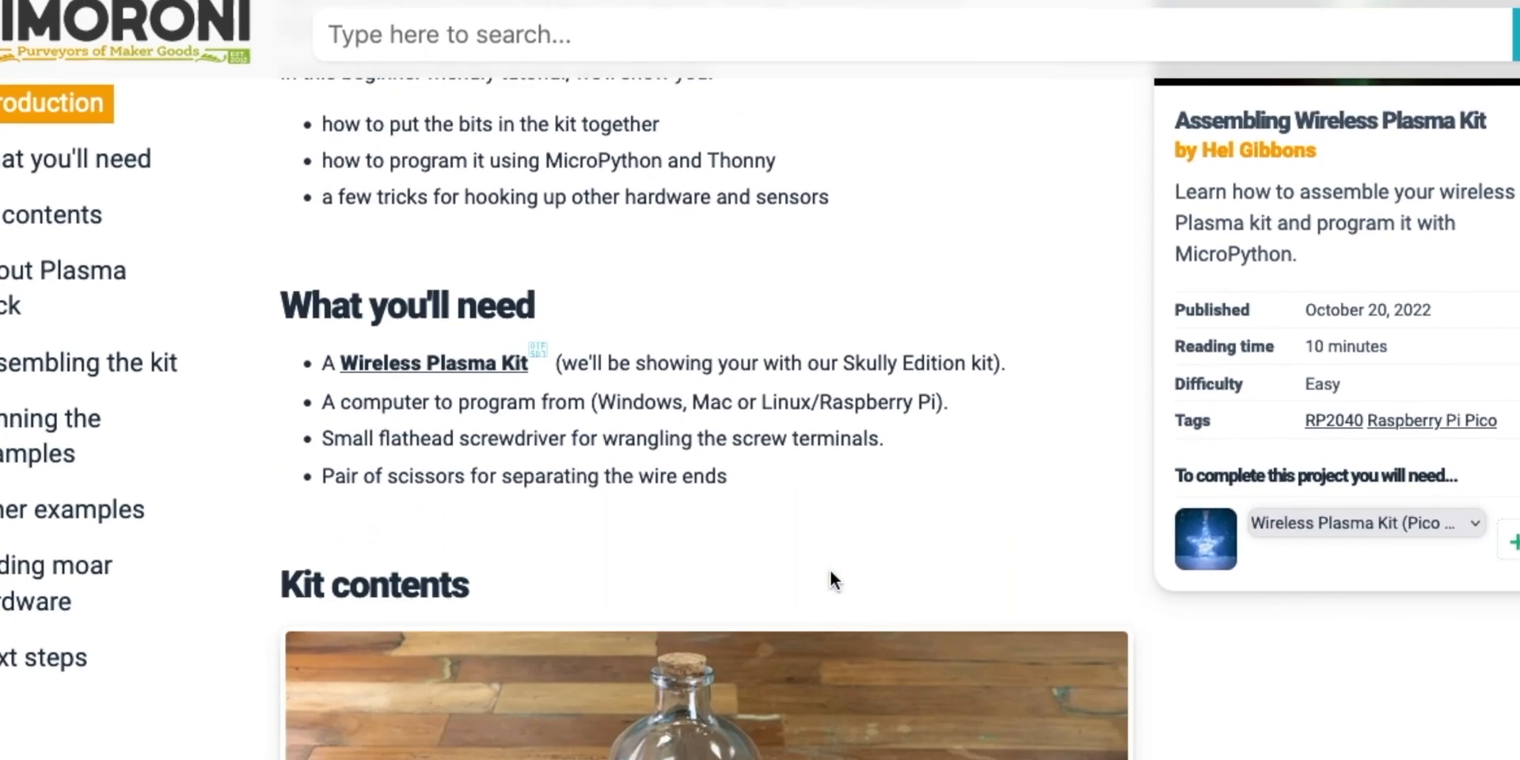
Step: Scroll the tutorial down from the What you'll need list to the Kit contents photo
{"action": "scroll", "scroll_direction": "down", "scroll_amount": 3}
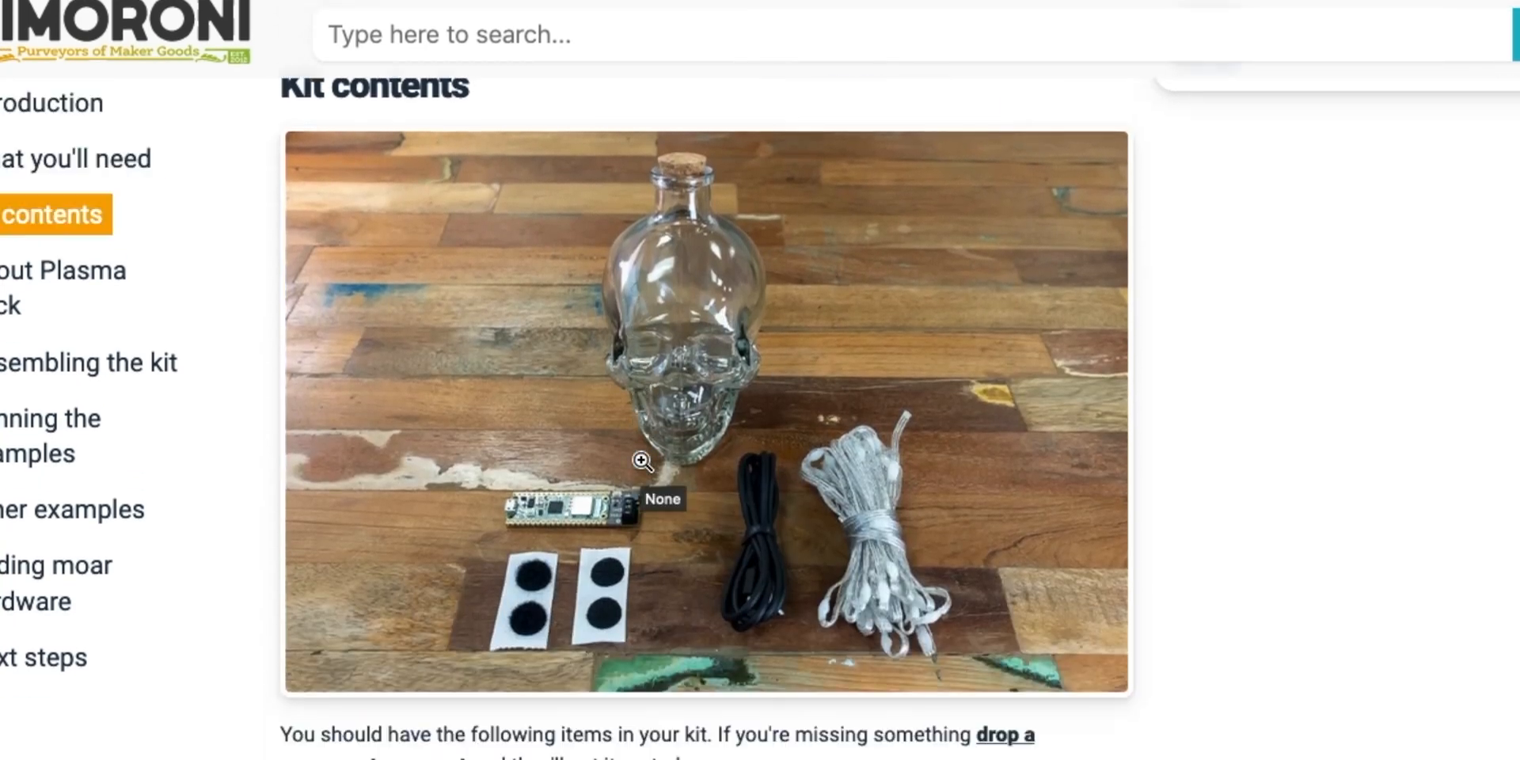
{"action": "scroll", "scroll_direction": "down", "scroll_amount": 3}
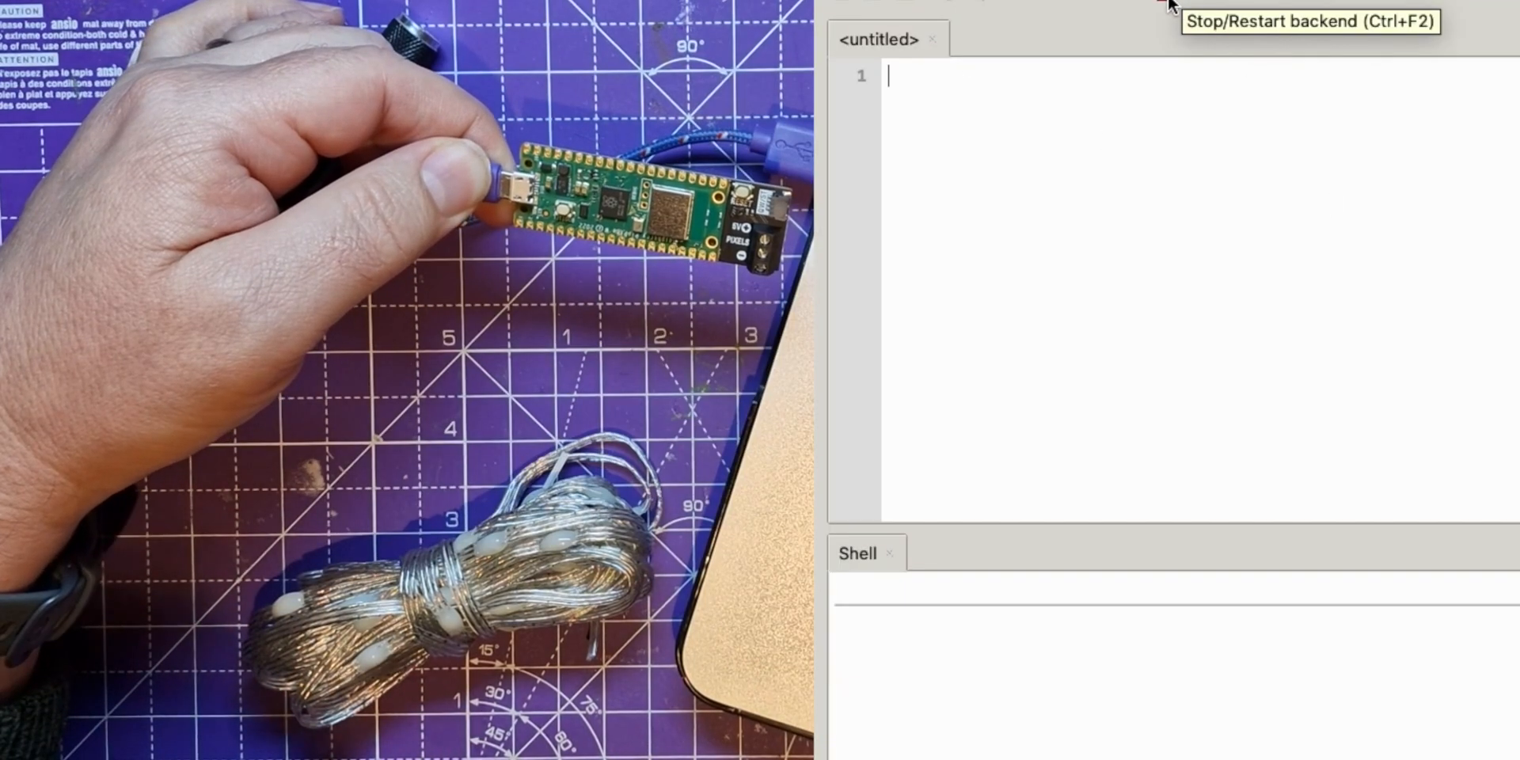
{"action": "left_click", "coordinate": [1165, 5]}
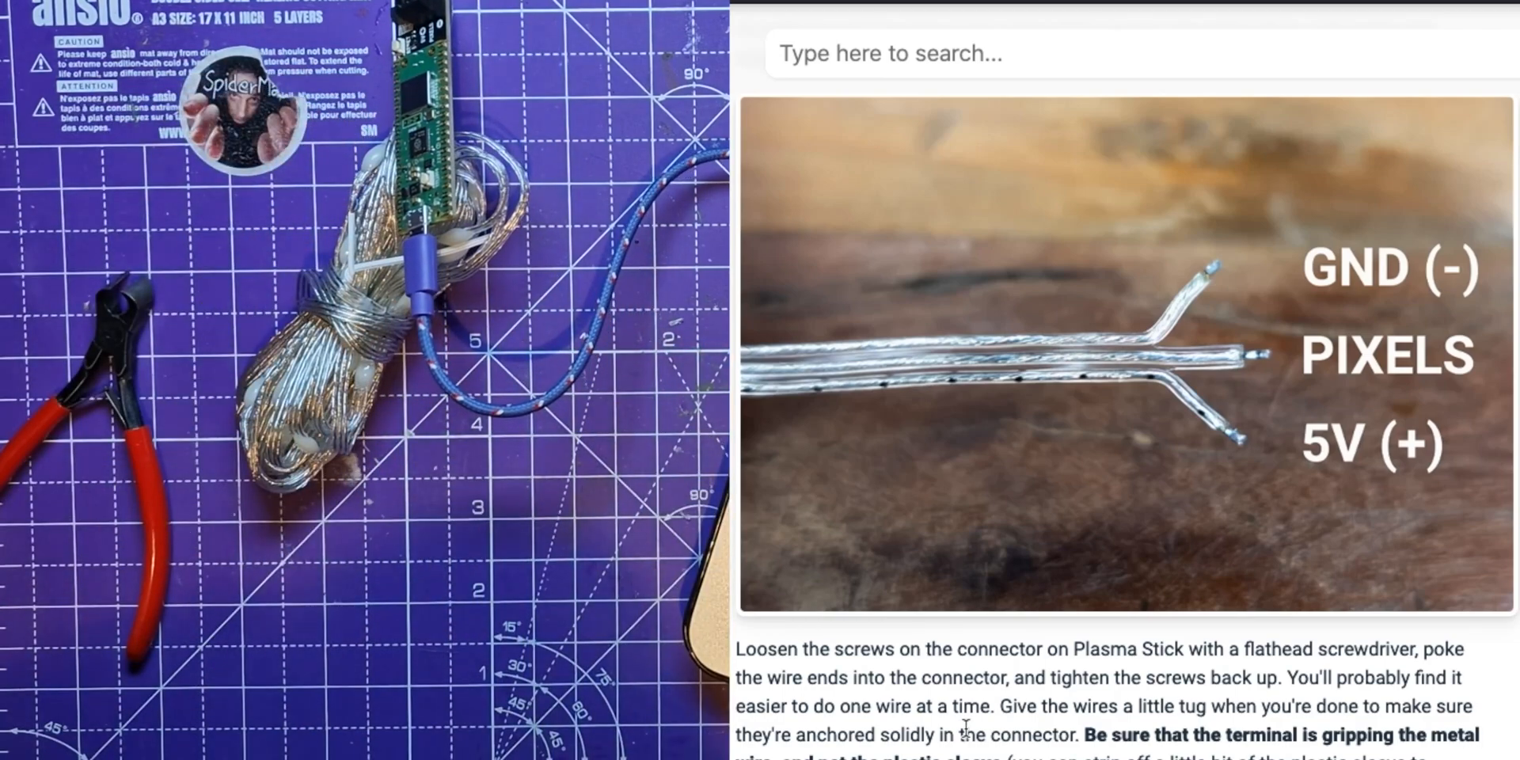
Step: Scroll past the wiring instructions to Running the examples > Talking to Plasma Stick with Thonny
{"action": "scroll", "scroll_direction": "down", "scroll_amount": 3}
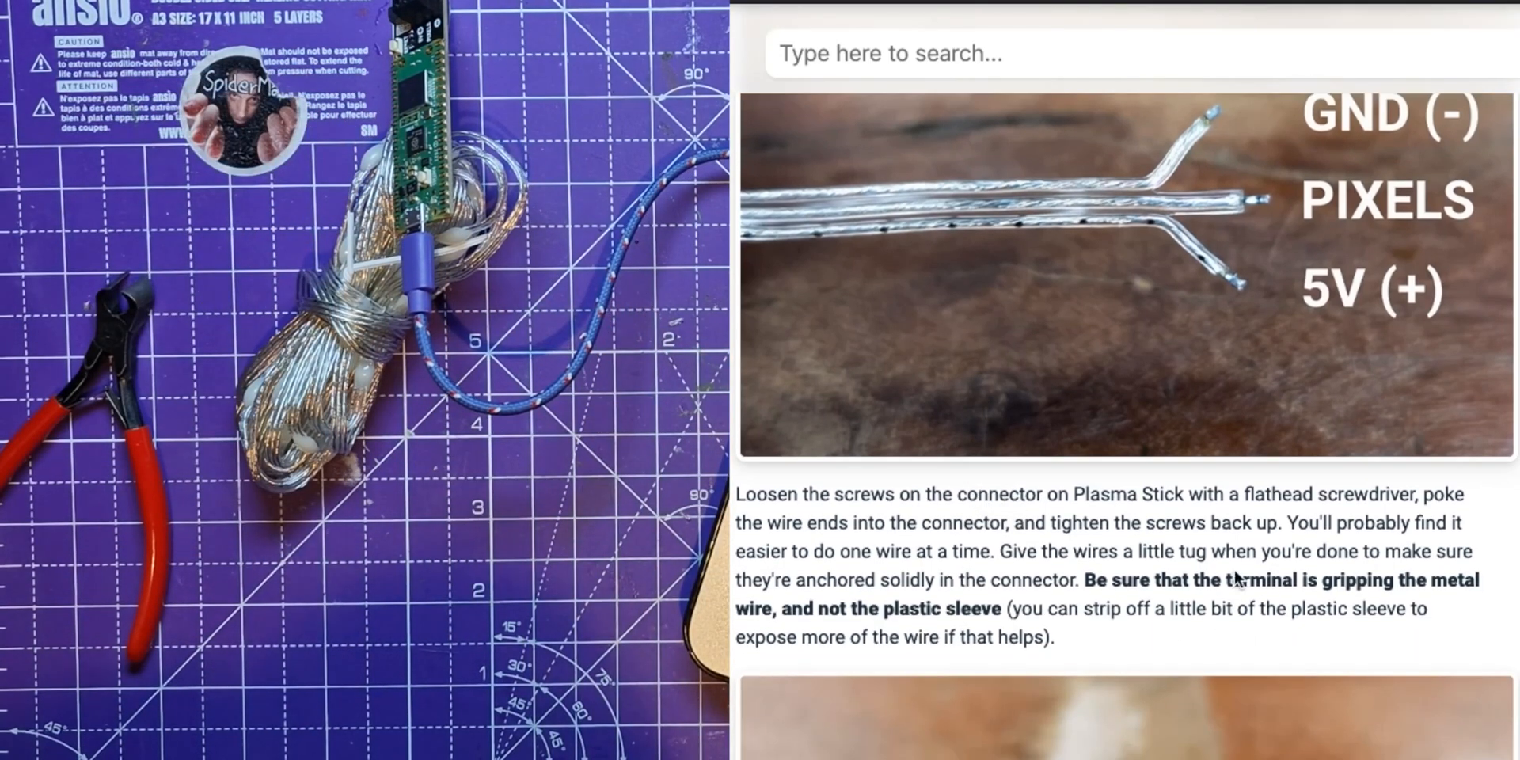
{"action": "scroll", "scroll_direction": "down", "scroll_amount": 3}
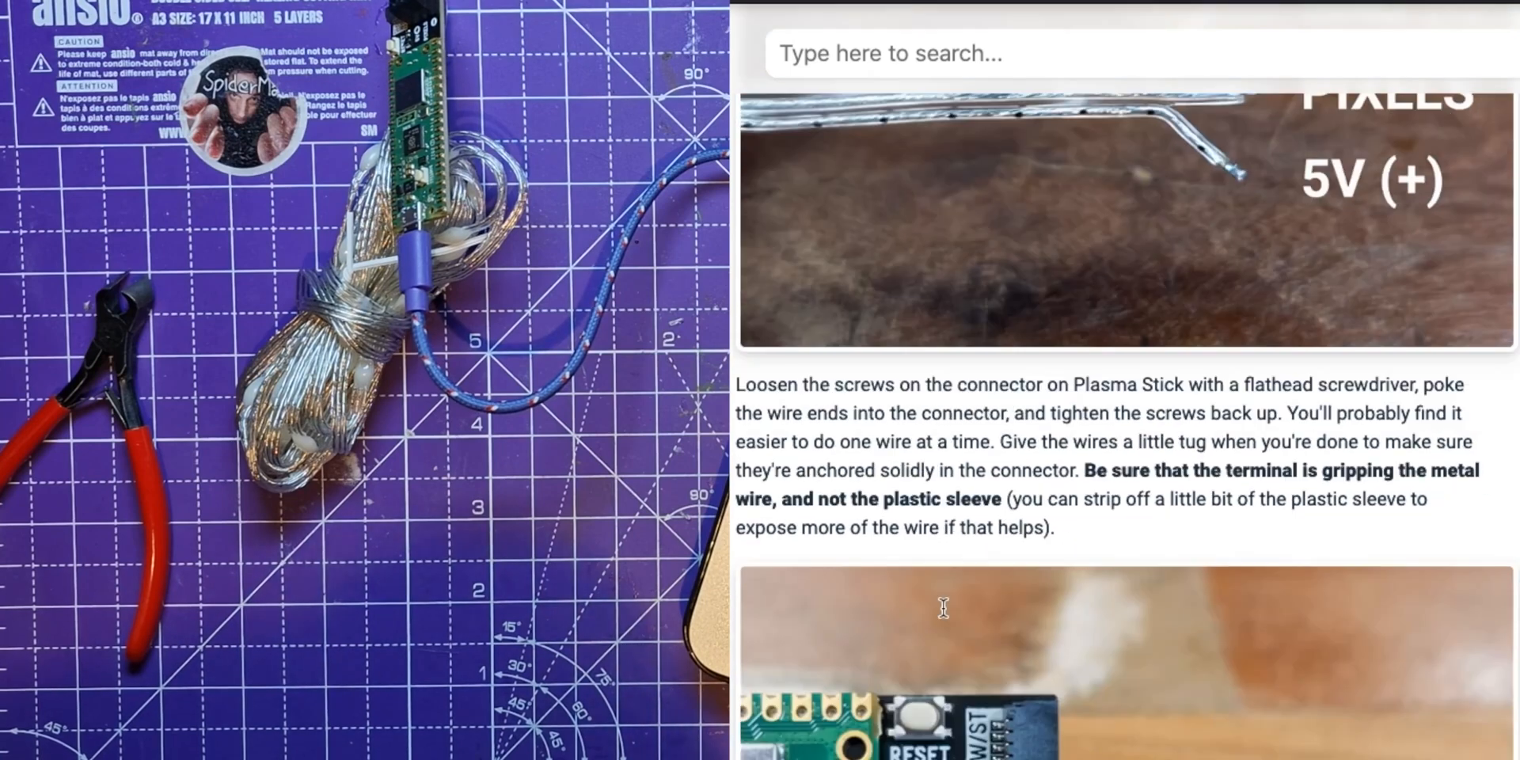
{"action": "scroll", "scroll_direction": "down", "scroll_amount": 3}
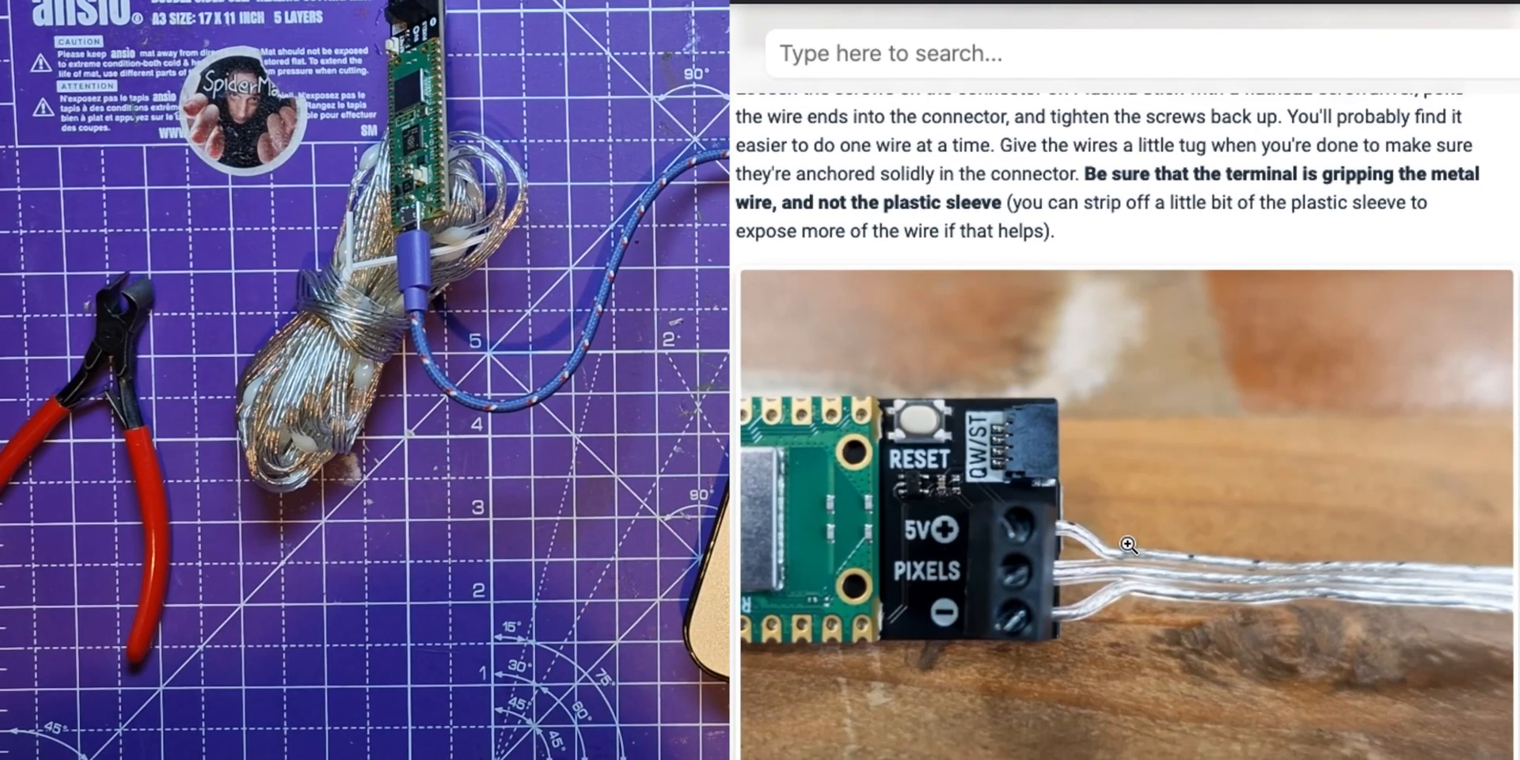
{"action": "scroll", "scroll_direction": "down", "scroll_amount": 3}
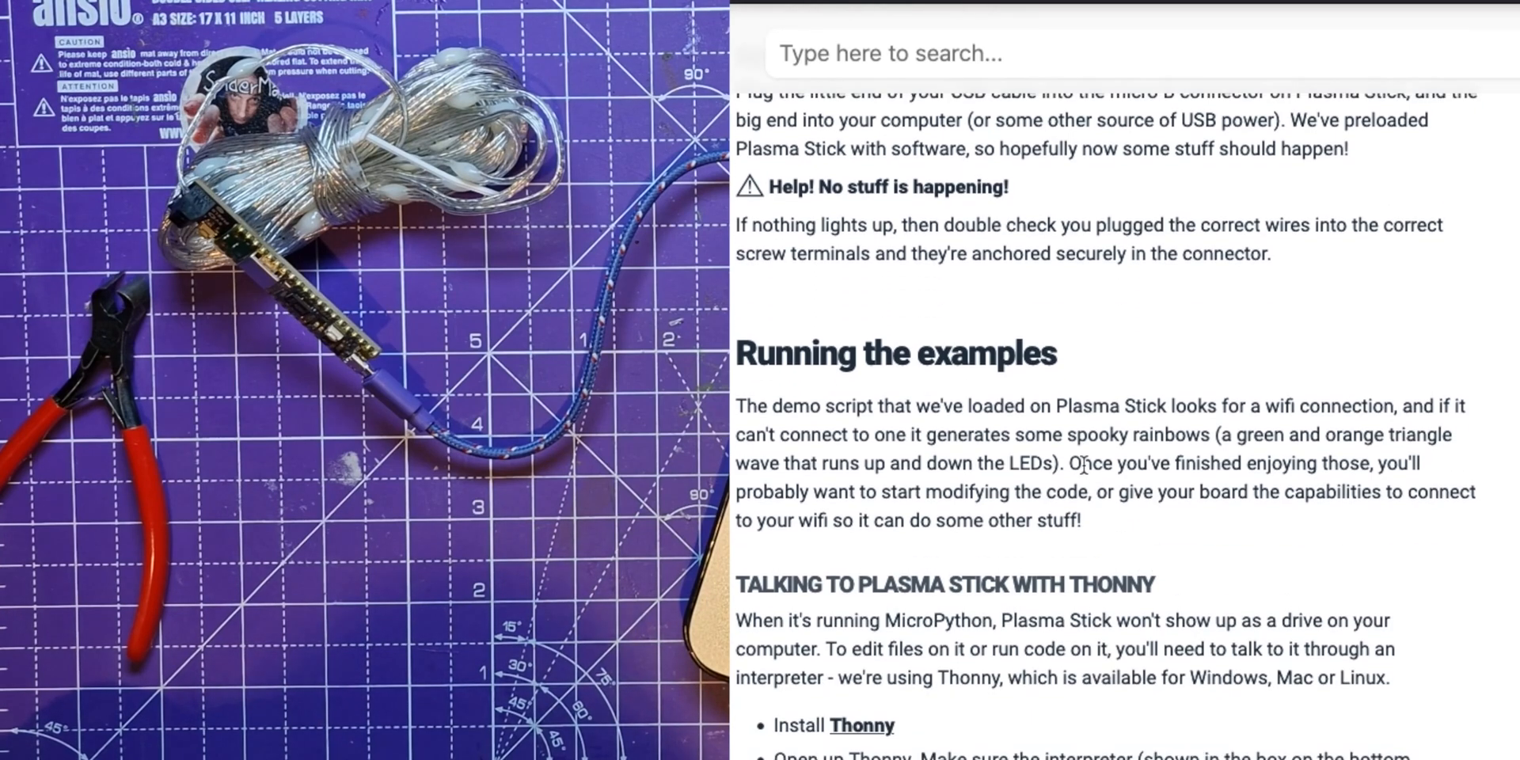
{"action": "scroll", "scroll_direction": "down", "scroll_amount": 3}
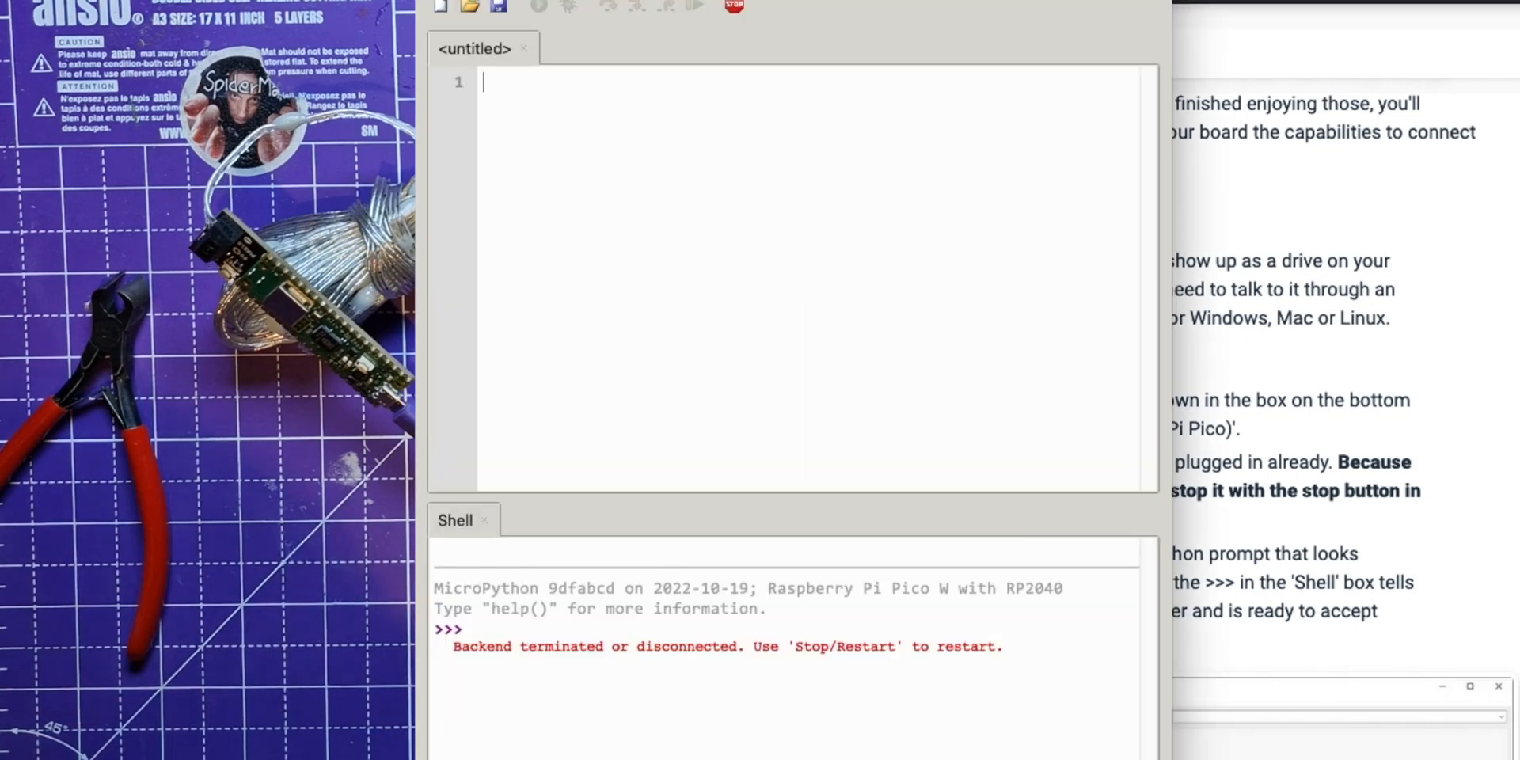
Step: Restart Thonny's backend connection to the board for a fresh MicroPython prompt
{"action": "left_click", "coordinate": [734, 8]}
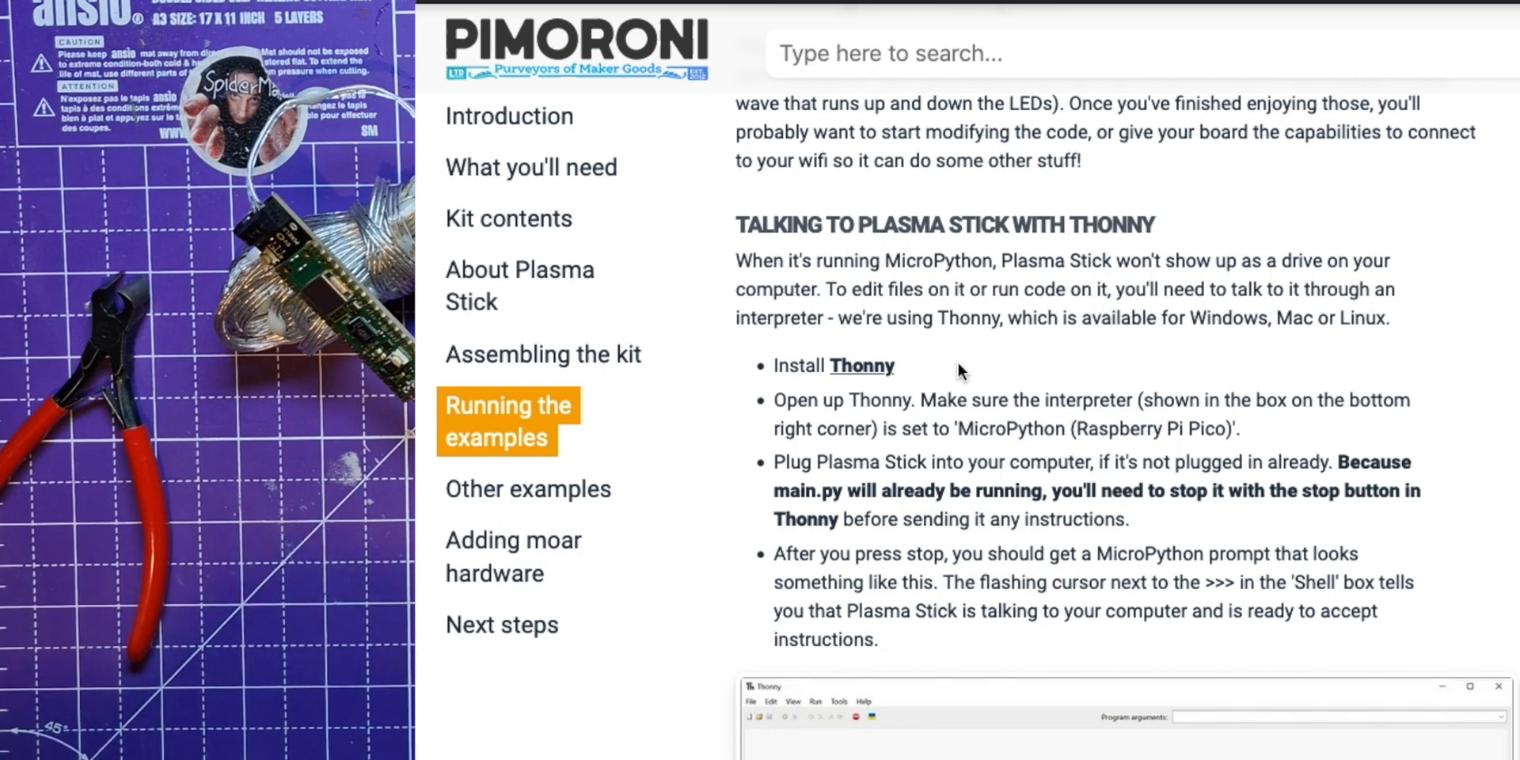
{"action": "scroll", "scroll_direction": "down", "scroll_amount": 3}
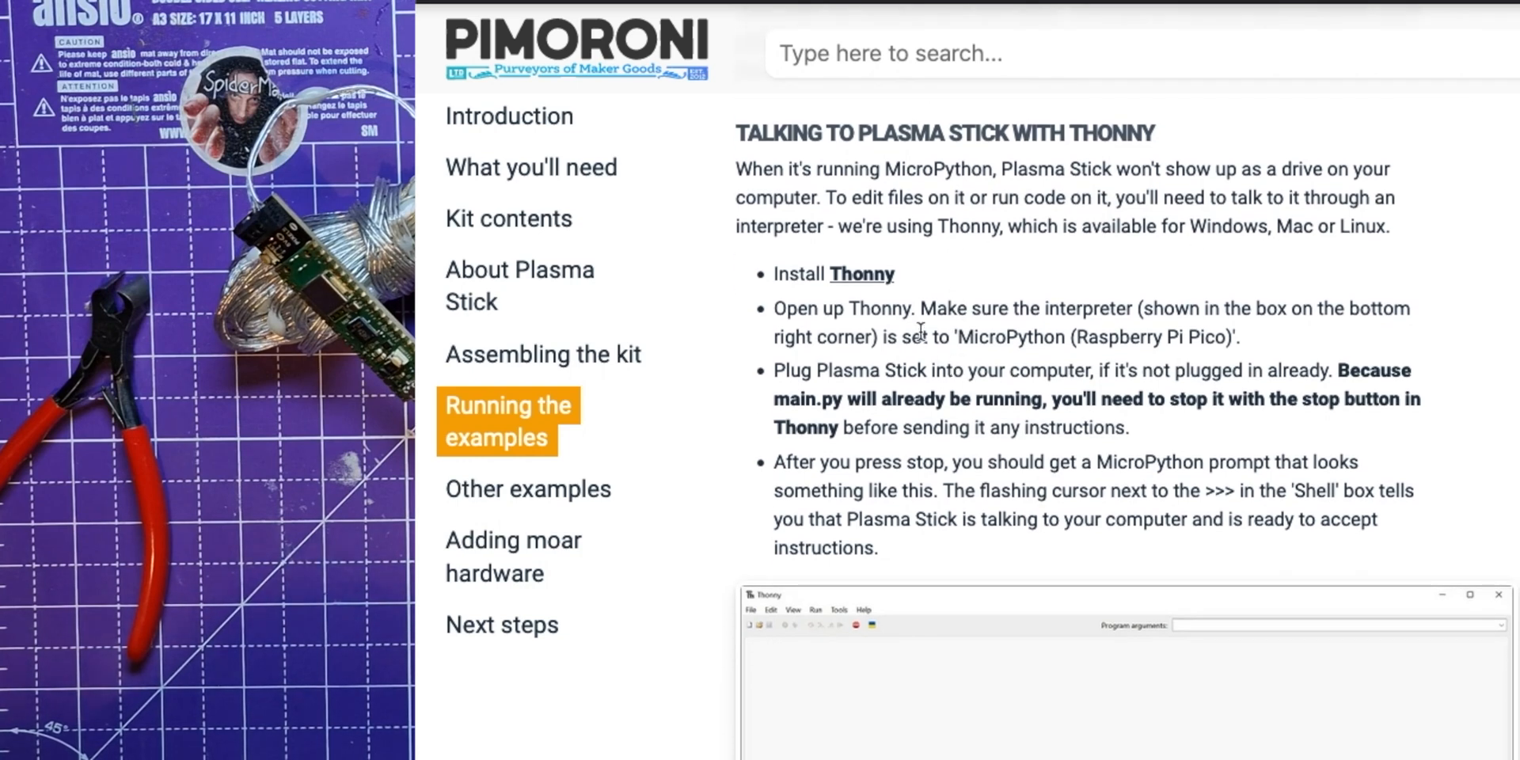
{"action": "scroll", "scroll_direction": "down", "scroll_amount": 3}
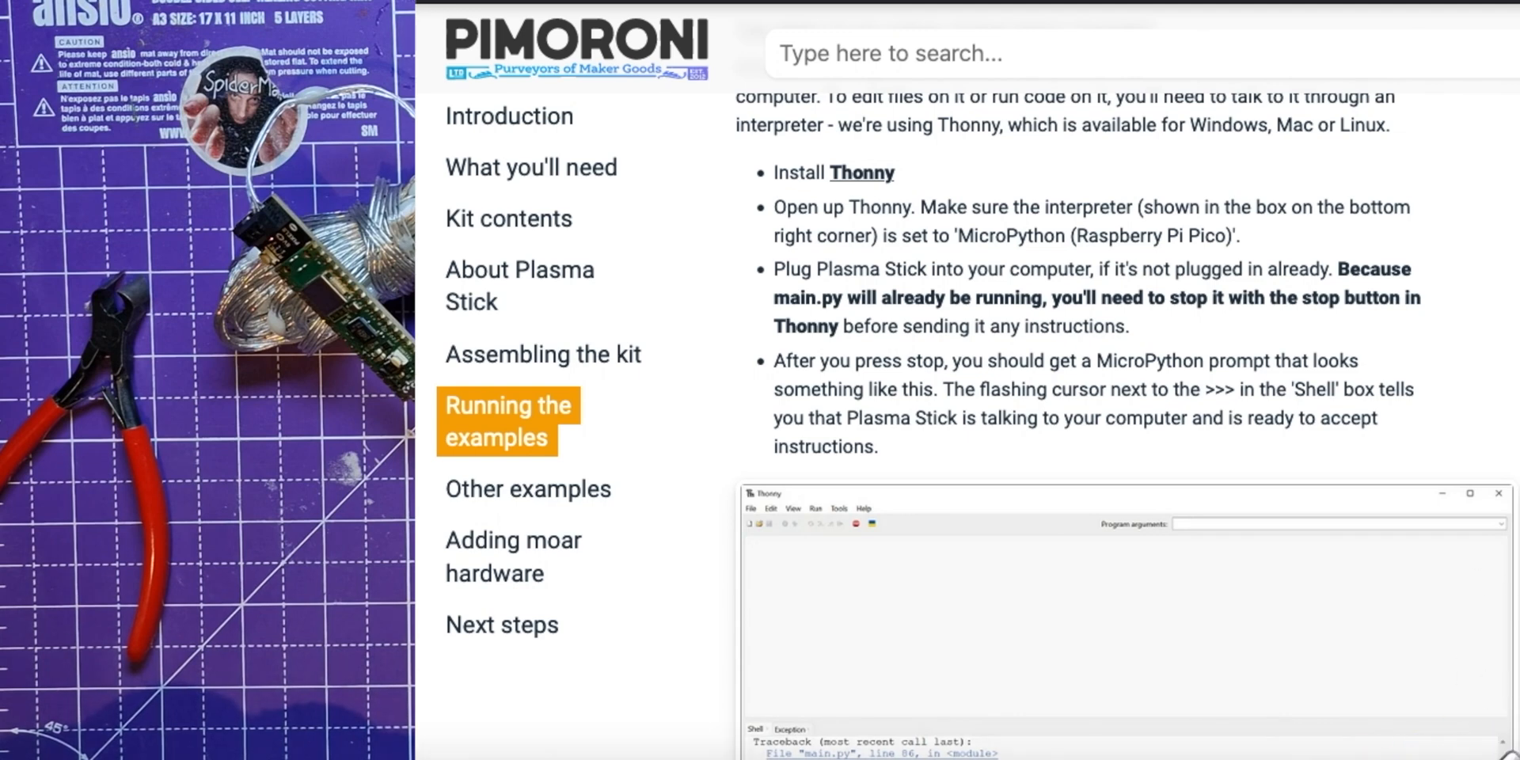
{"action": "left_click", "coordinate": [735, 8]}
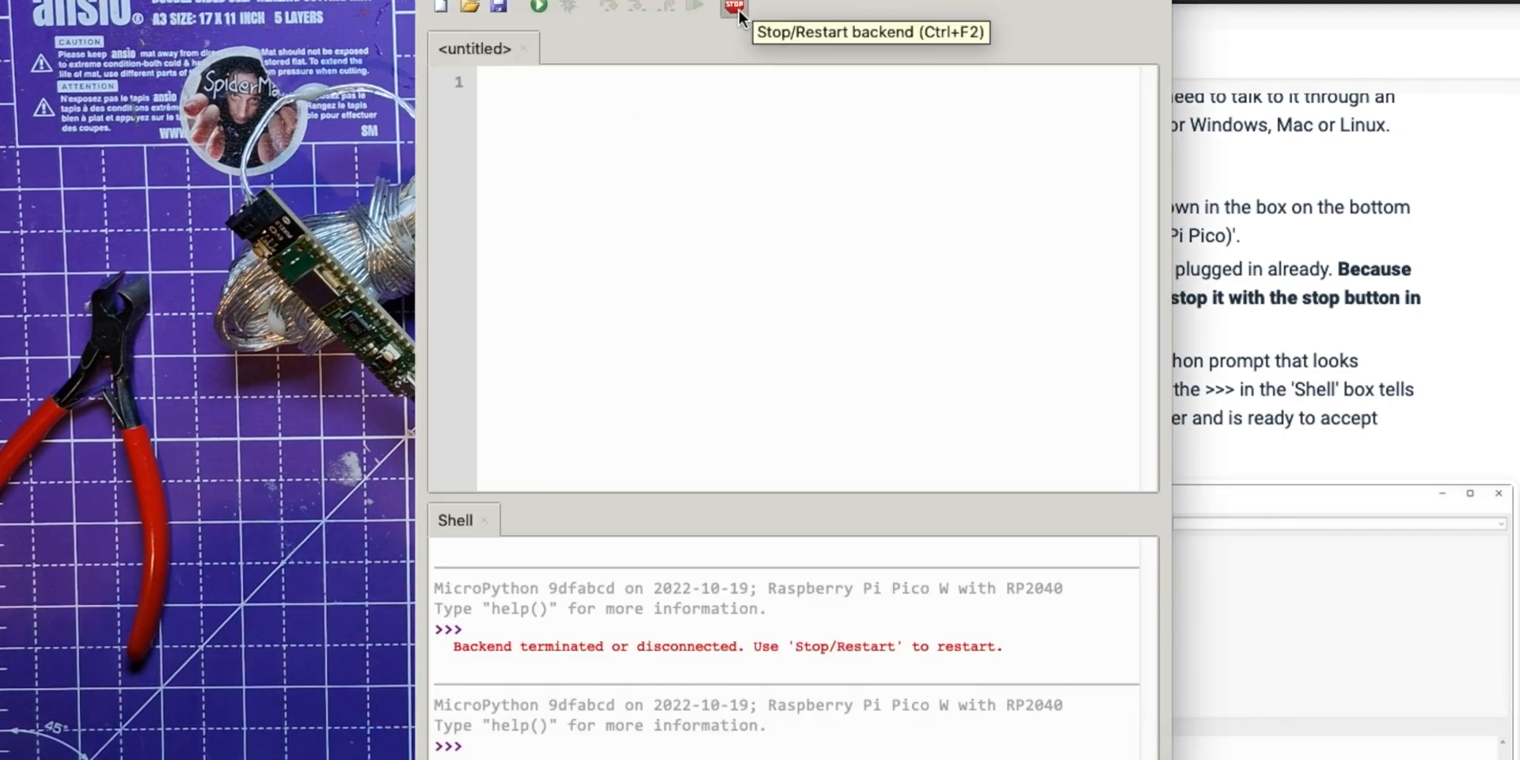
Step: Choose an option from the Shell's right-click menu and scroll its output
{"action": "right_click", "coordinate": [688, 669]}
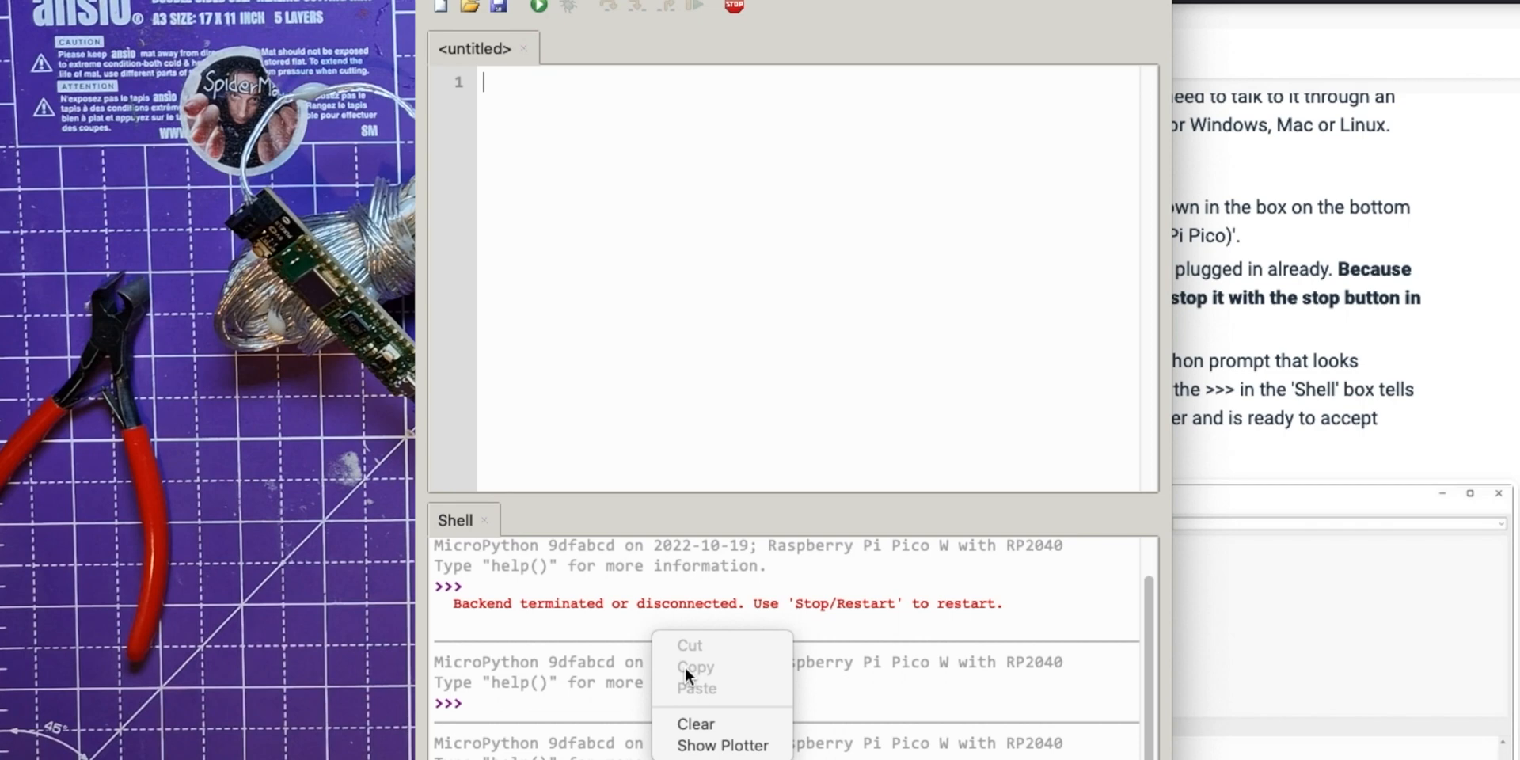
{"action": "left_click", "coordinate": [695, 723]}
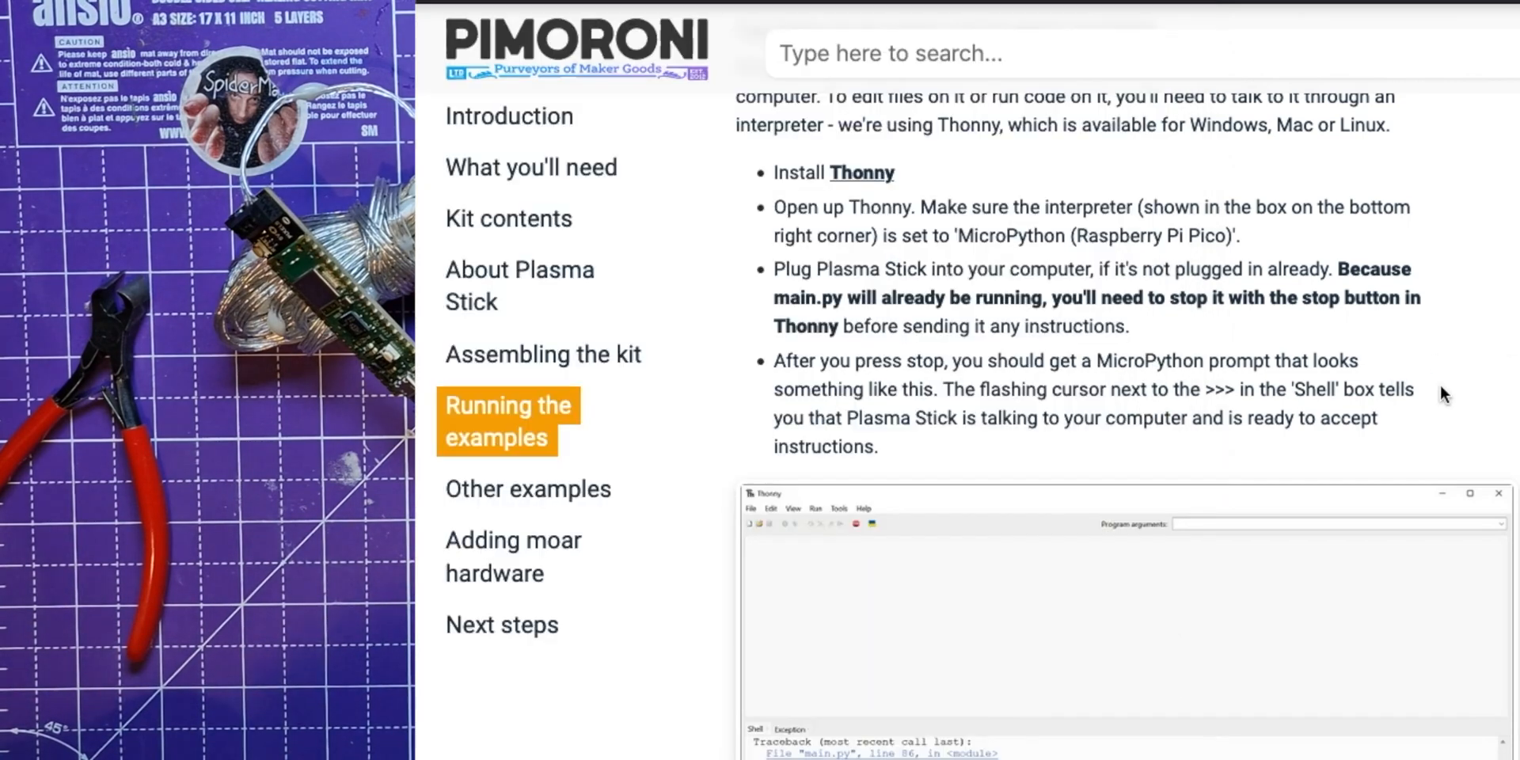
{"action": "scroll", "scroll_direction": "down", "scroll_amount": 3}
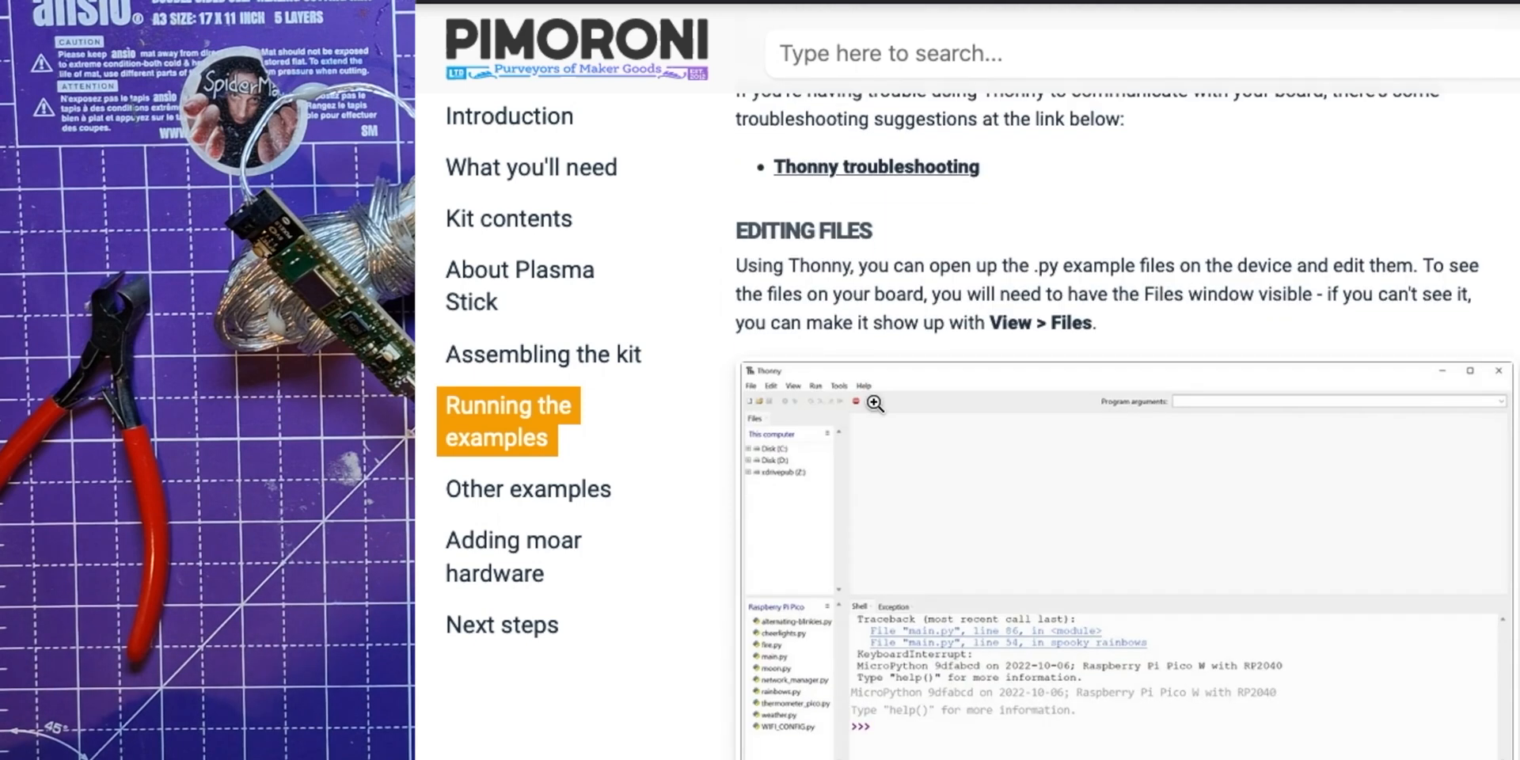
{"action": "scroll", "scroll_direction": "down", "scroll_amount": 3}
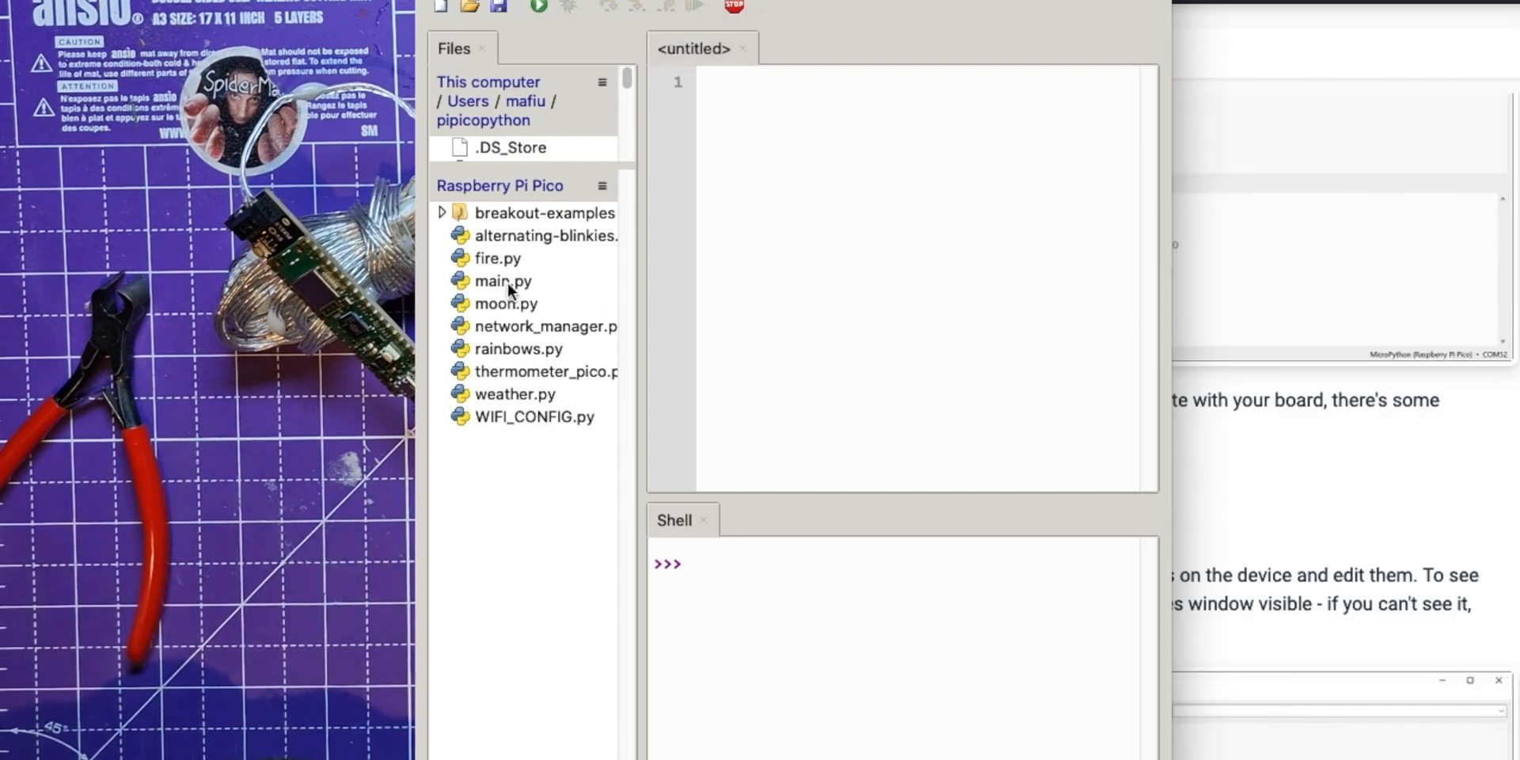
Step: Open main.py from the Raspberry Pi Pico in an editor tab and run it
{"action": "double_click", "coordinate": [502, 280]}
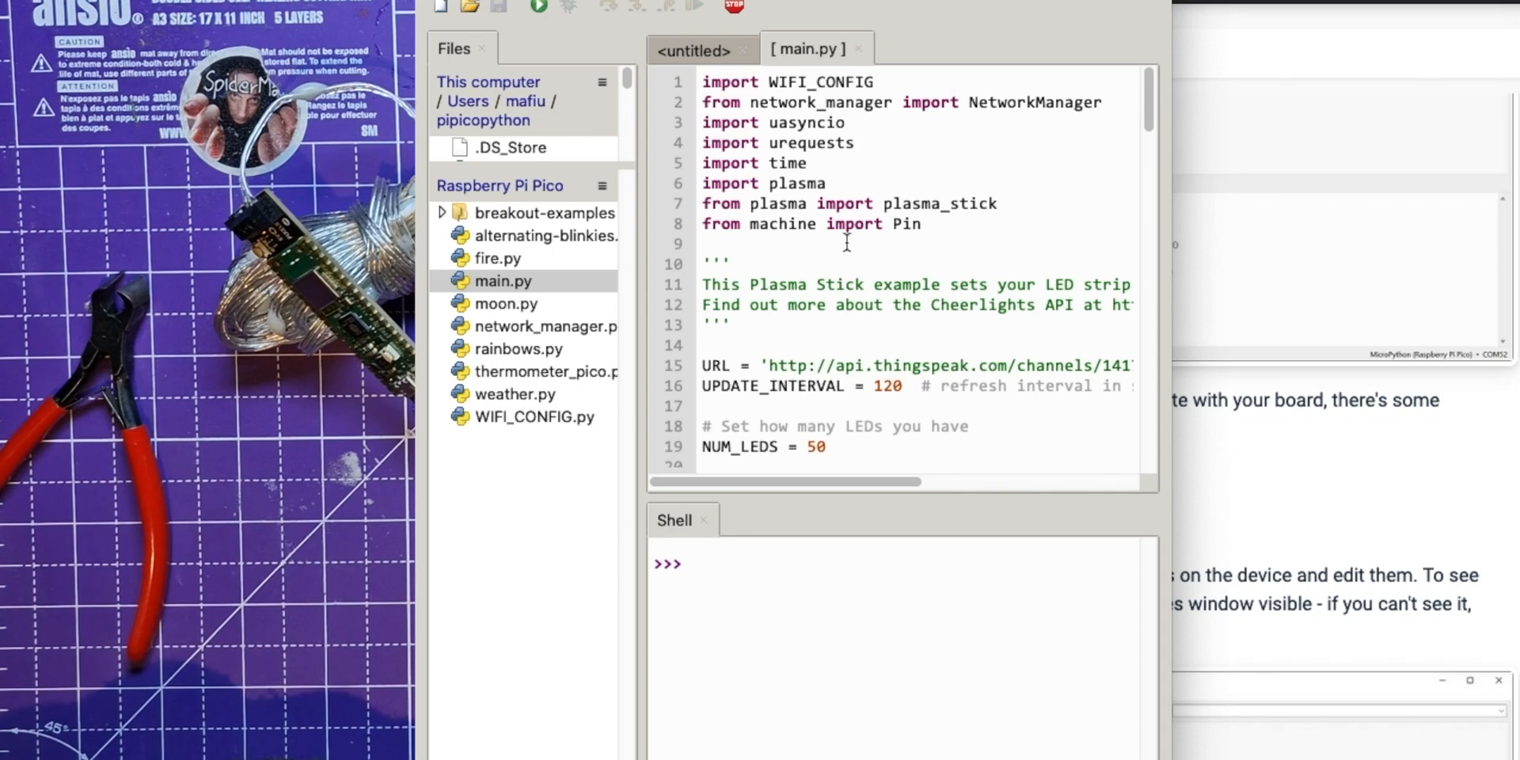
{"action": "left_click", "coordinate": [540, 7]}
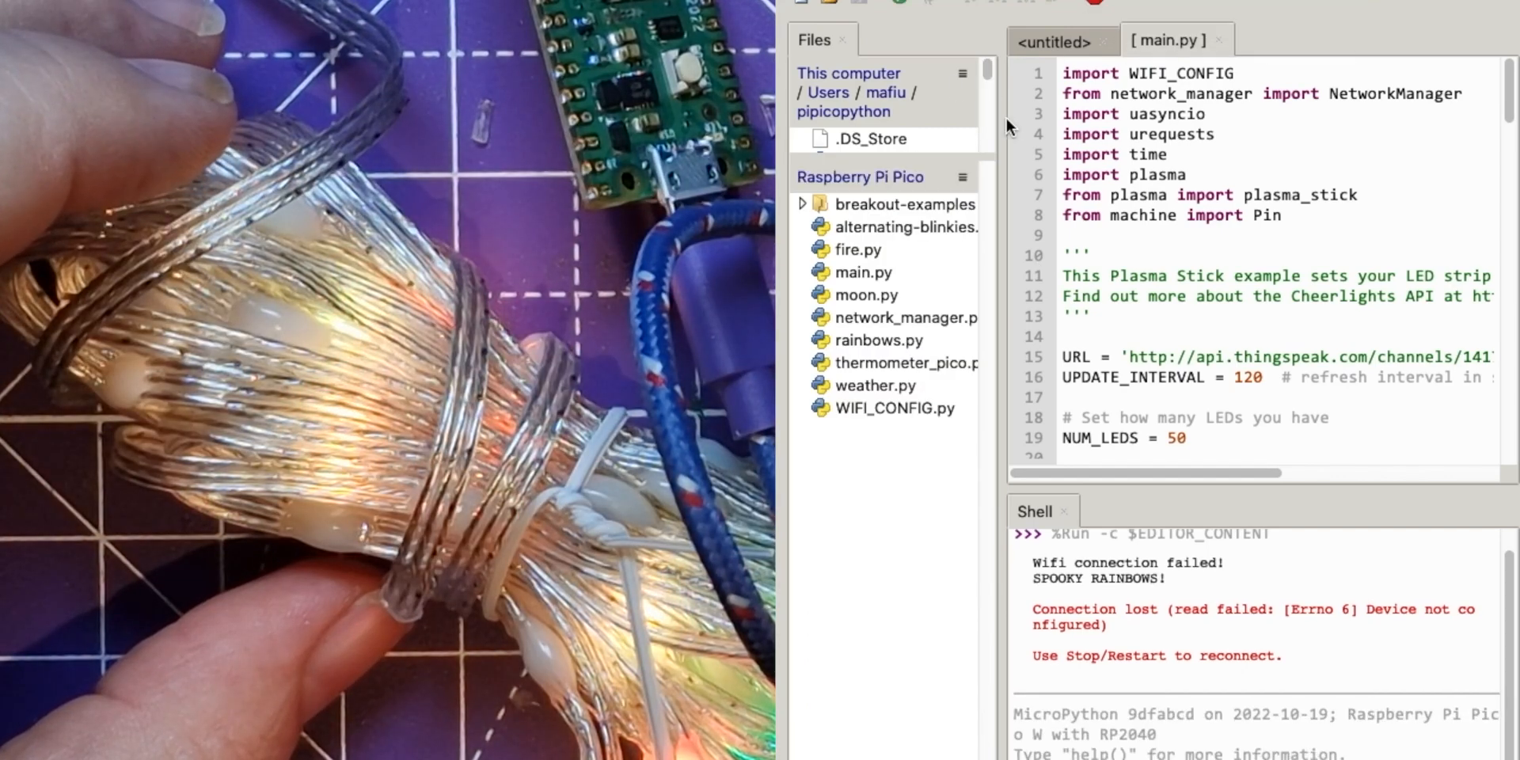
Step: Open fire.py from the Pico and run it so the LED string glows like flames
{"action": "left_click", "coordinate": [857, 249]}
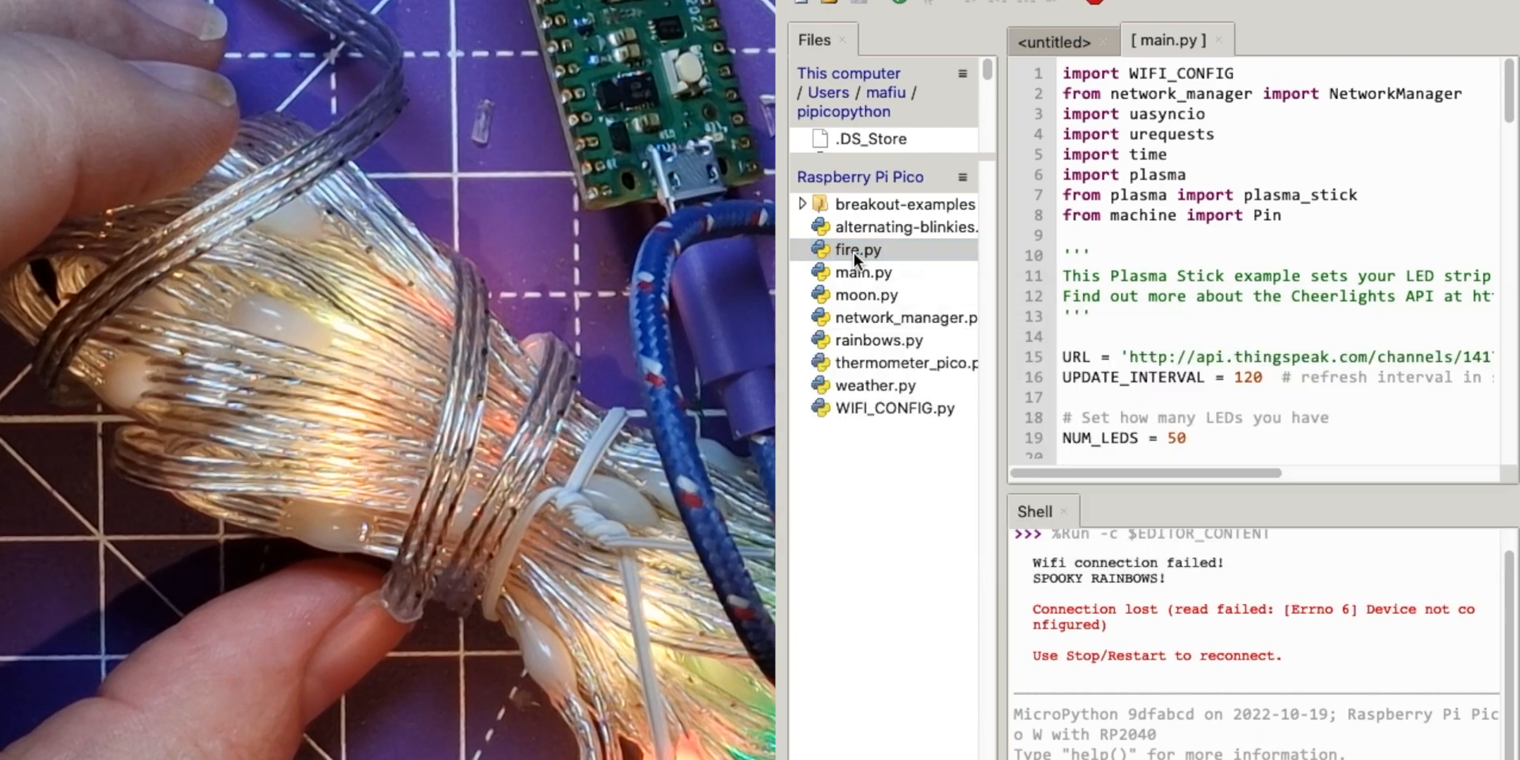
{"action": "double_click", "coordinate": [856, 249]}
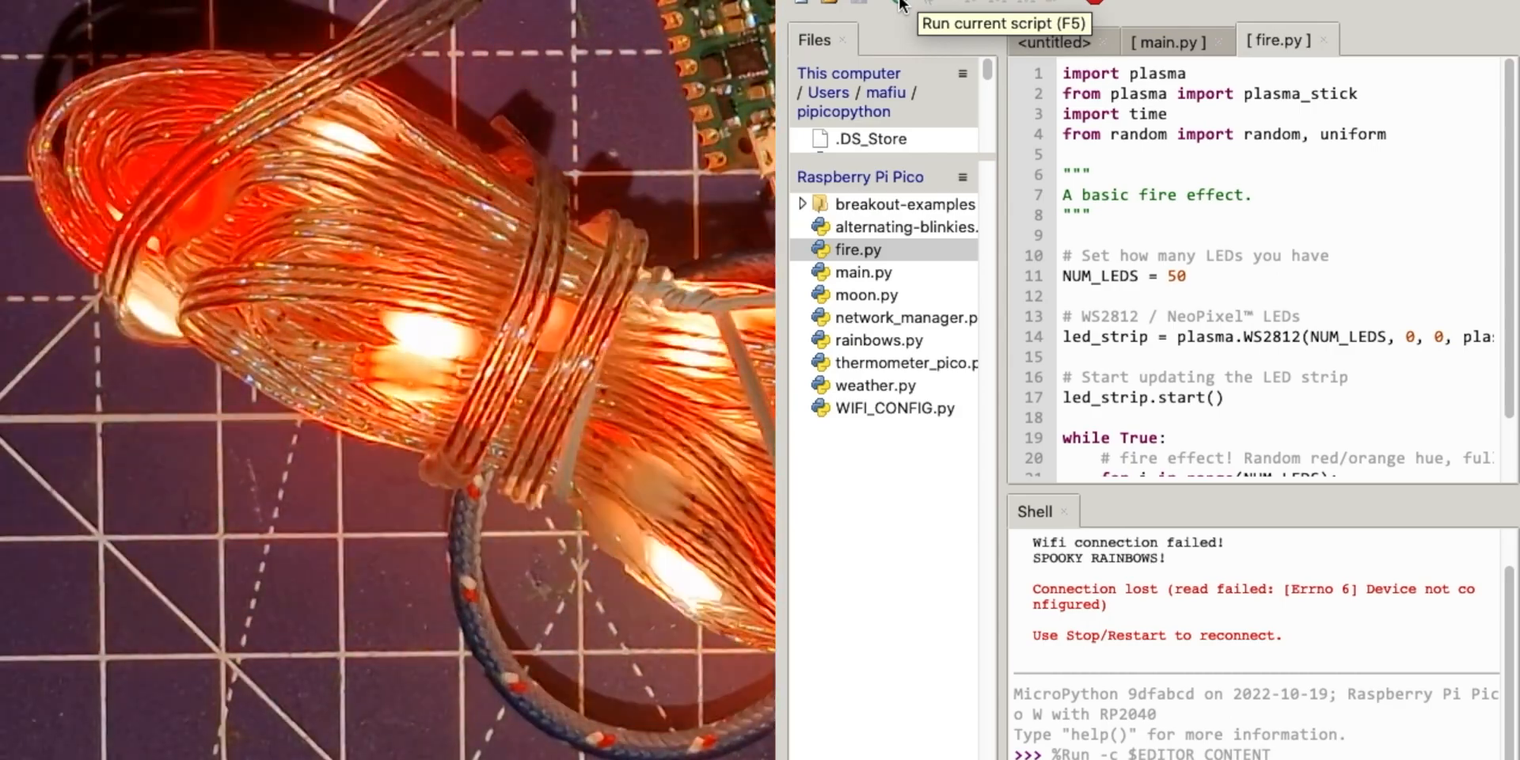
{"action": "mouse_move", "coordinate": [919, 60]}
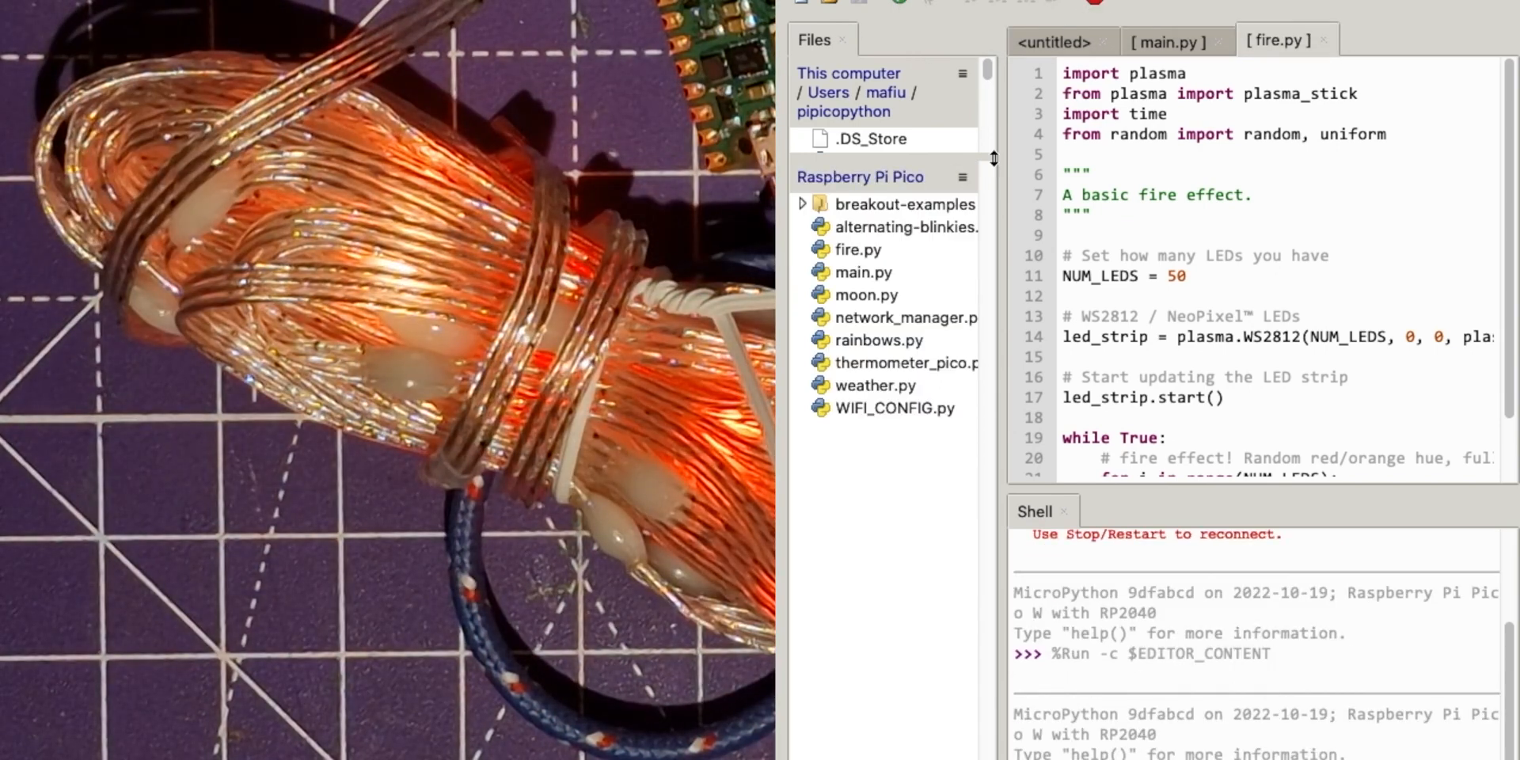
{"action": "left_click", "coordinate": [866, 295]}
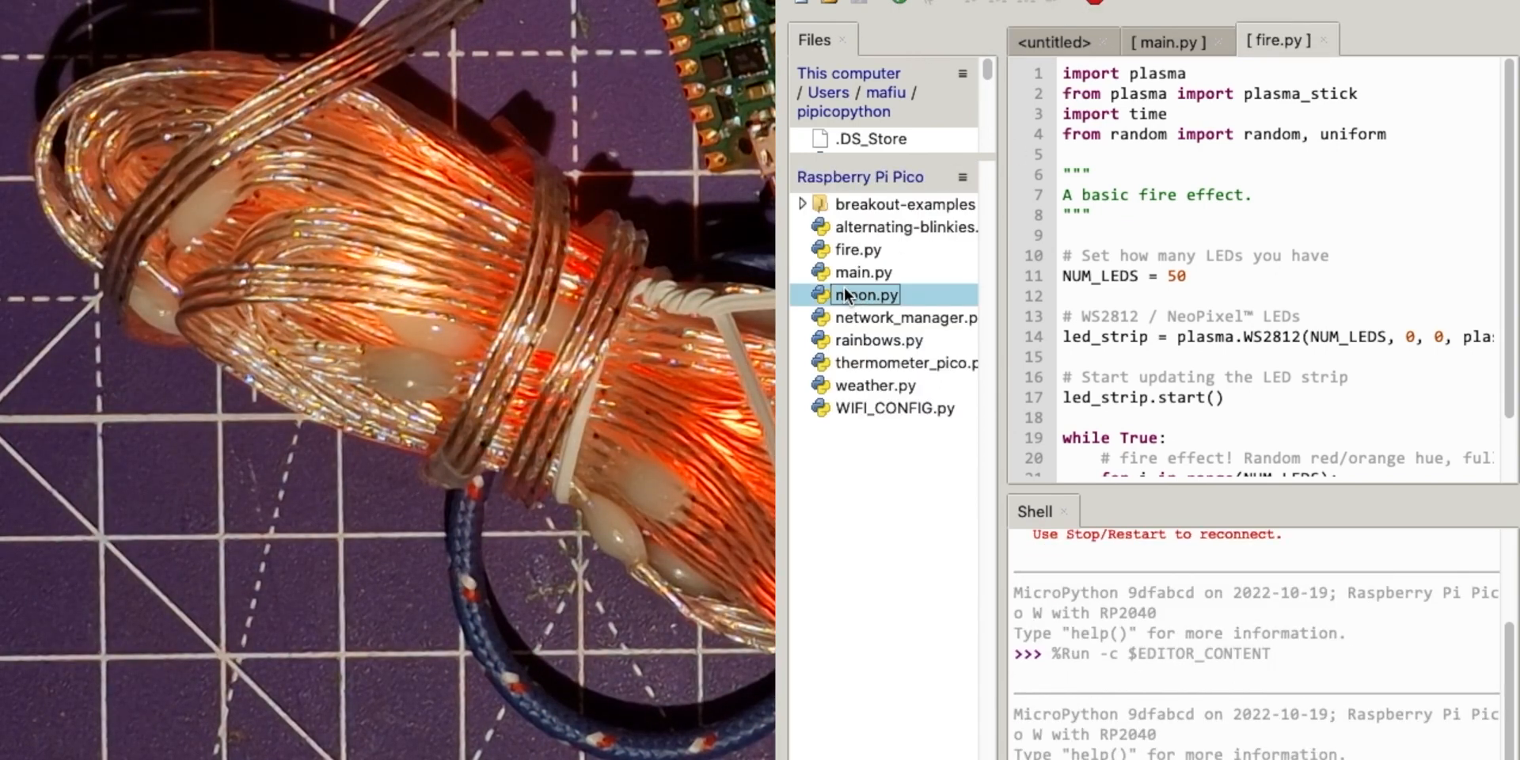
Step: Open moon.py and run the spooky moon simulator, logging time and brightness
{"action": "double_click", "coordinate": [865, 294]}
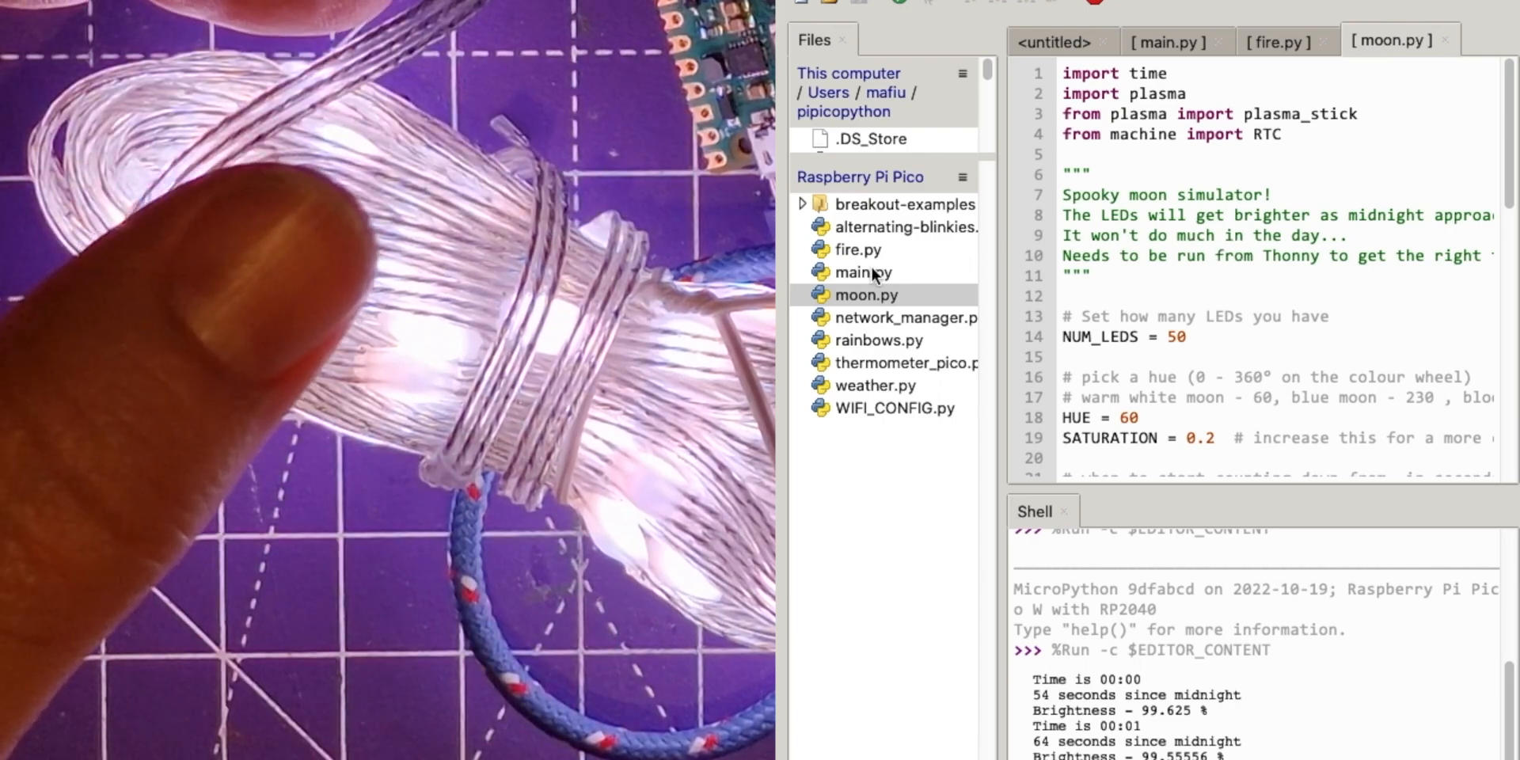
{"action": "left_click", "coordinate": [878, 341]}
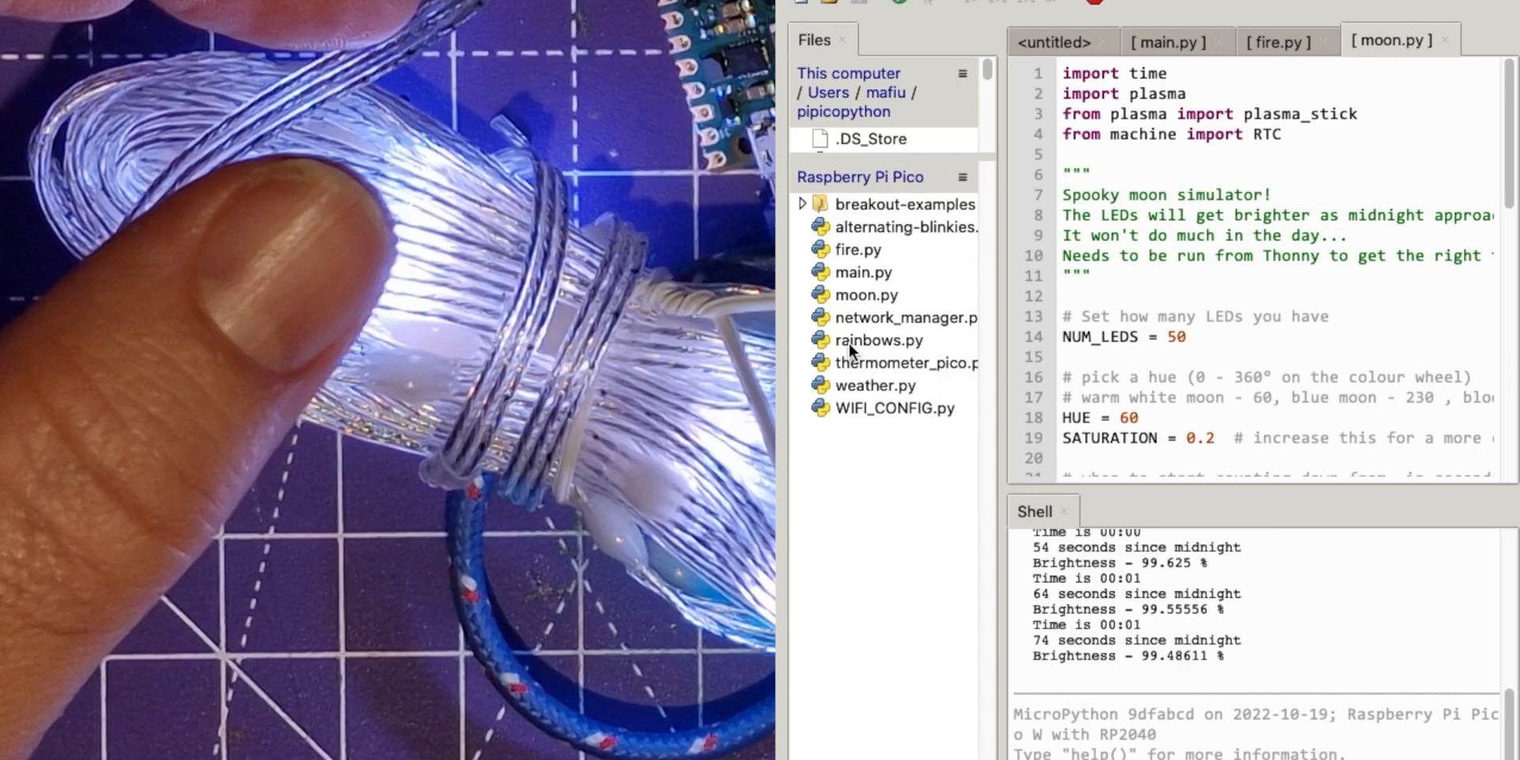
Step: Run rainbows.py for blue LEDs, then alternating-blinkies.py for purple and amber
{"action": "left_click", "coordinate": [877, 340]}
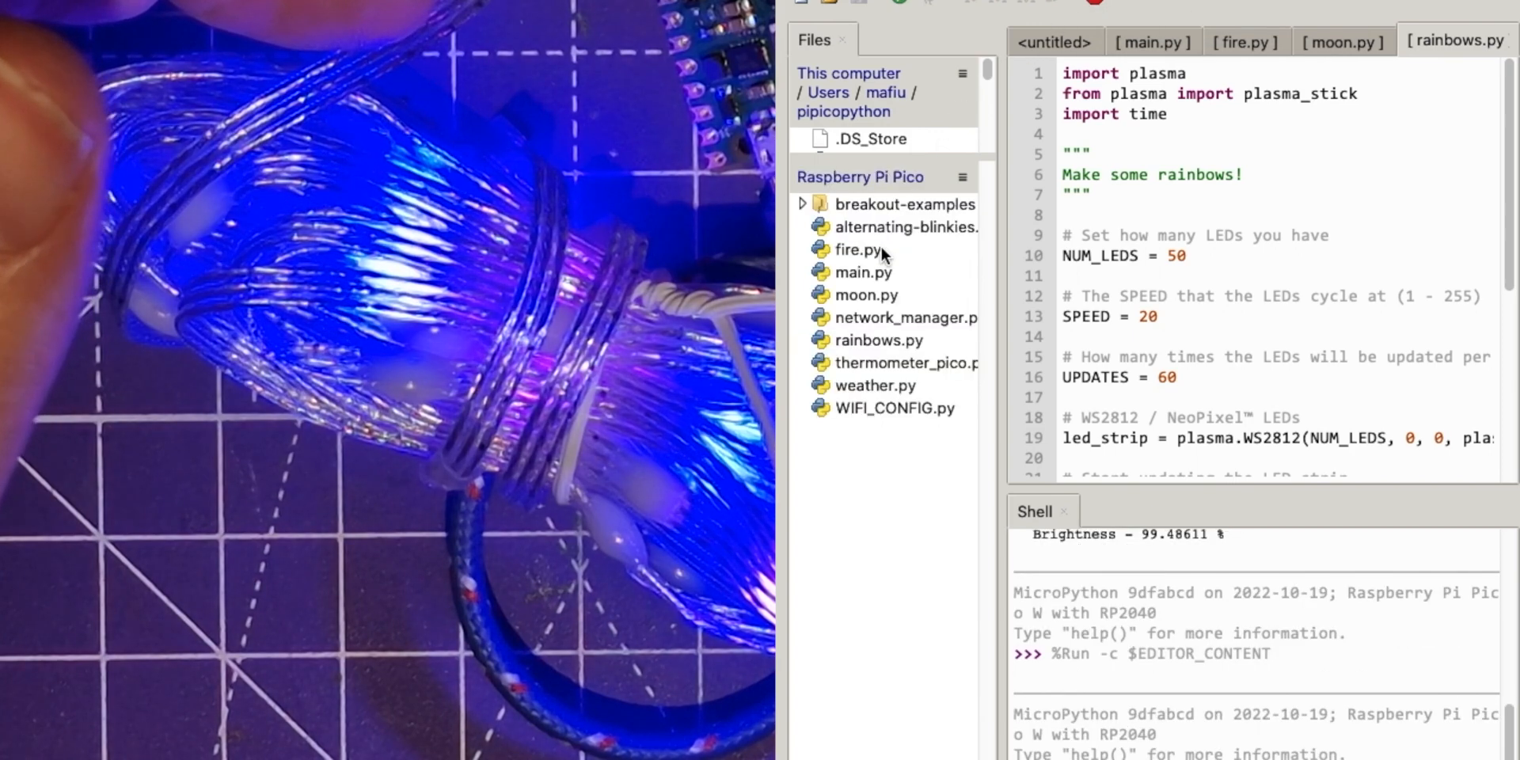
{"action": "left_click", "coordinate": [904, 226]}
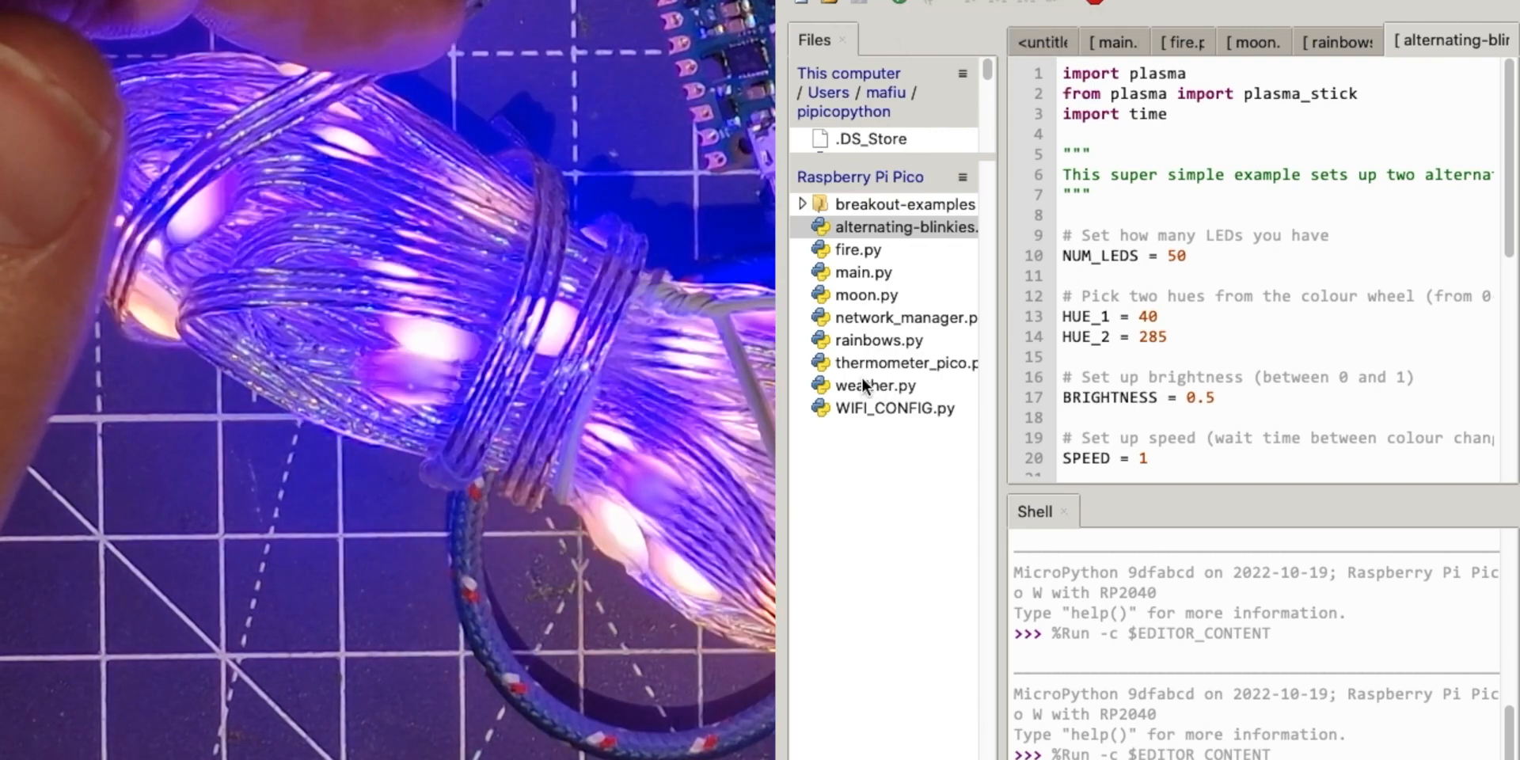
{"action": "mouse_move", "coordinate": [867, 417]}
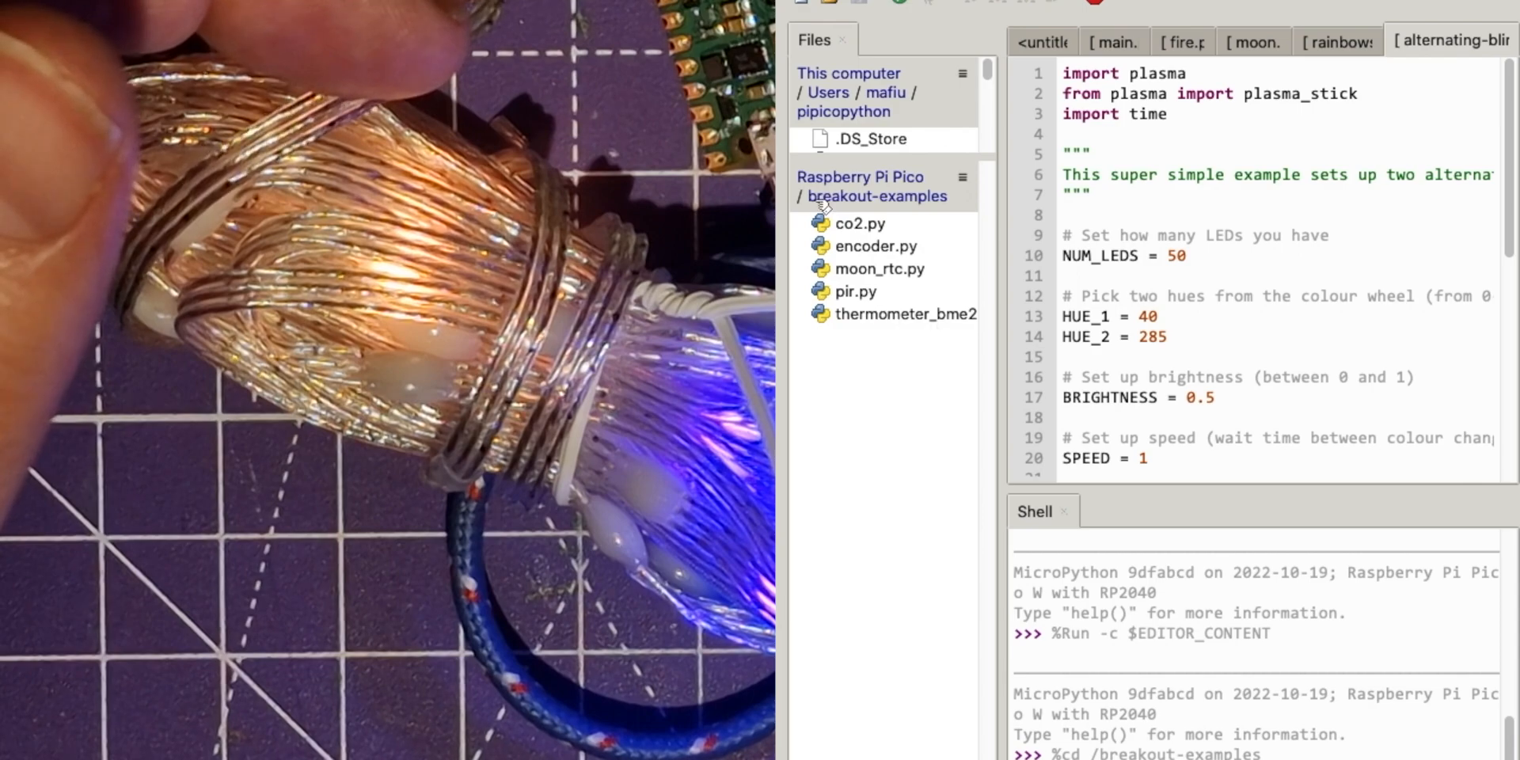
{"action": "mouse_move", "coordinate": [980, 327]}
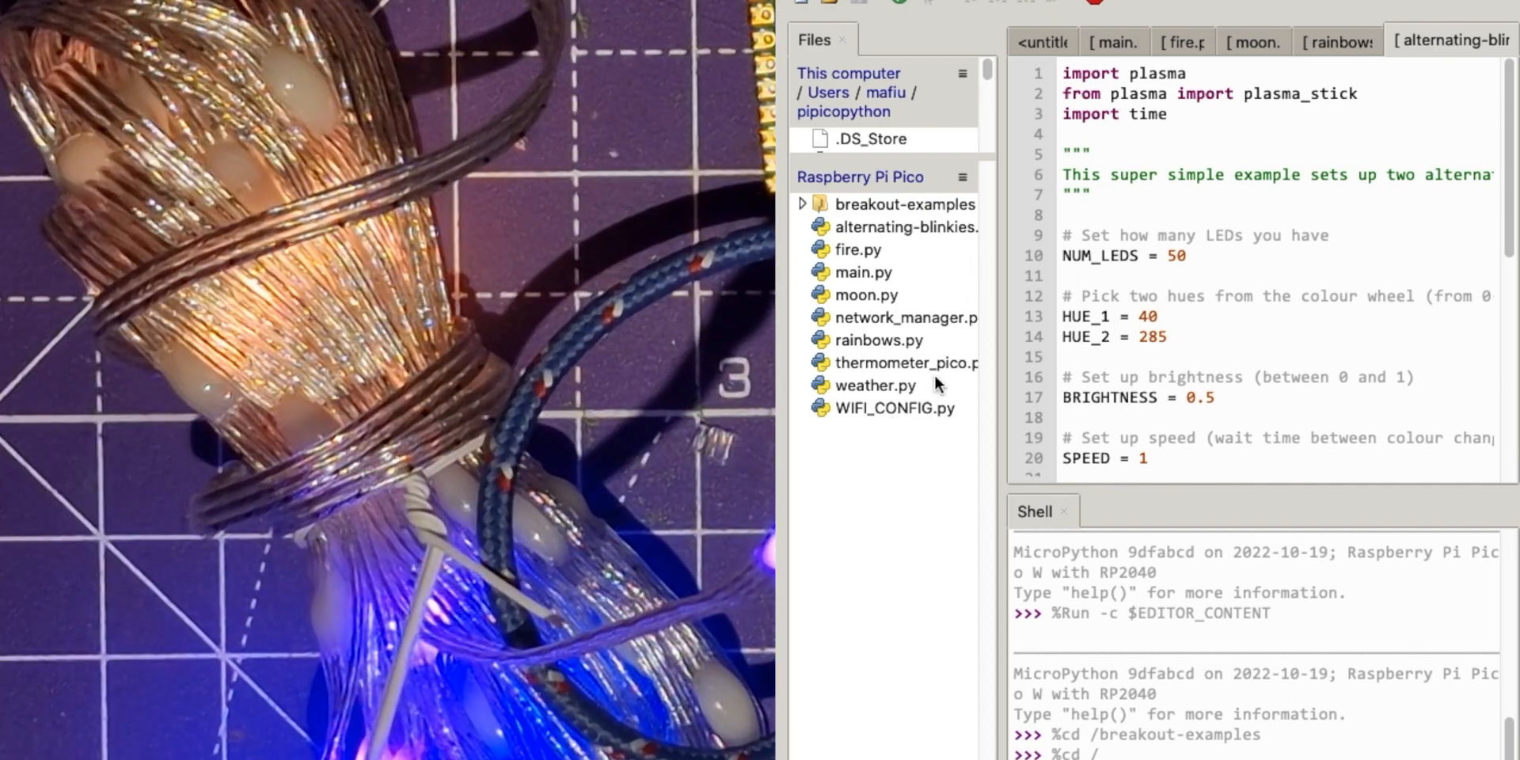
{"action": "mouse_move", "coordinate": [873, 419]}
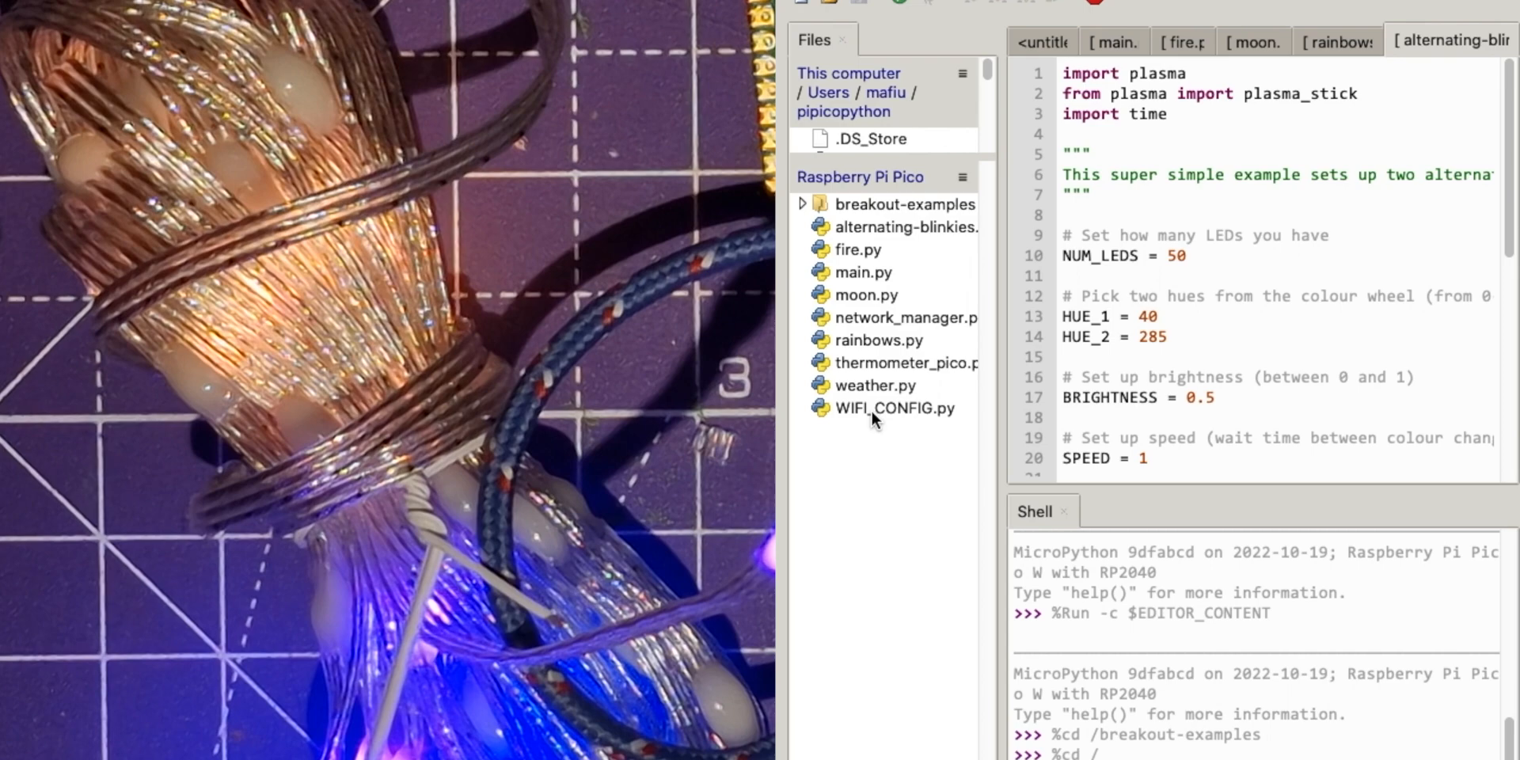
Step: Open WIFI_CONFIG.py from the Pico root showing SSID, password and country placeholders
{"action": "double_click", "coordinate": [891, 409]}
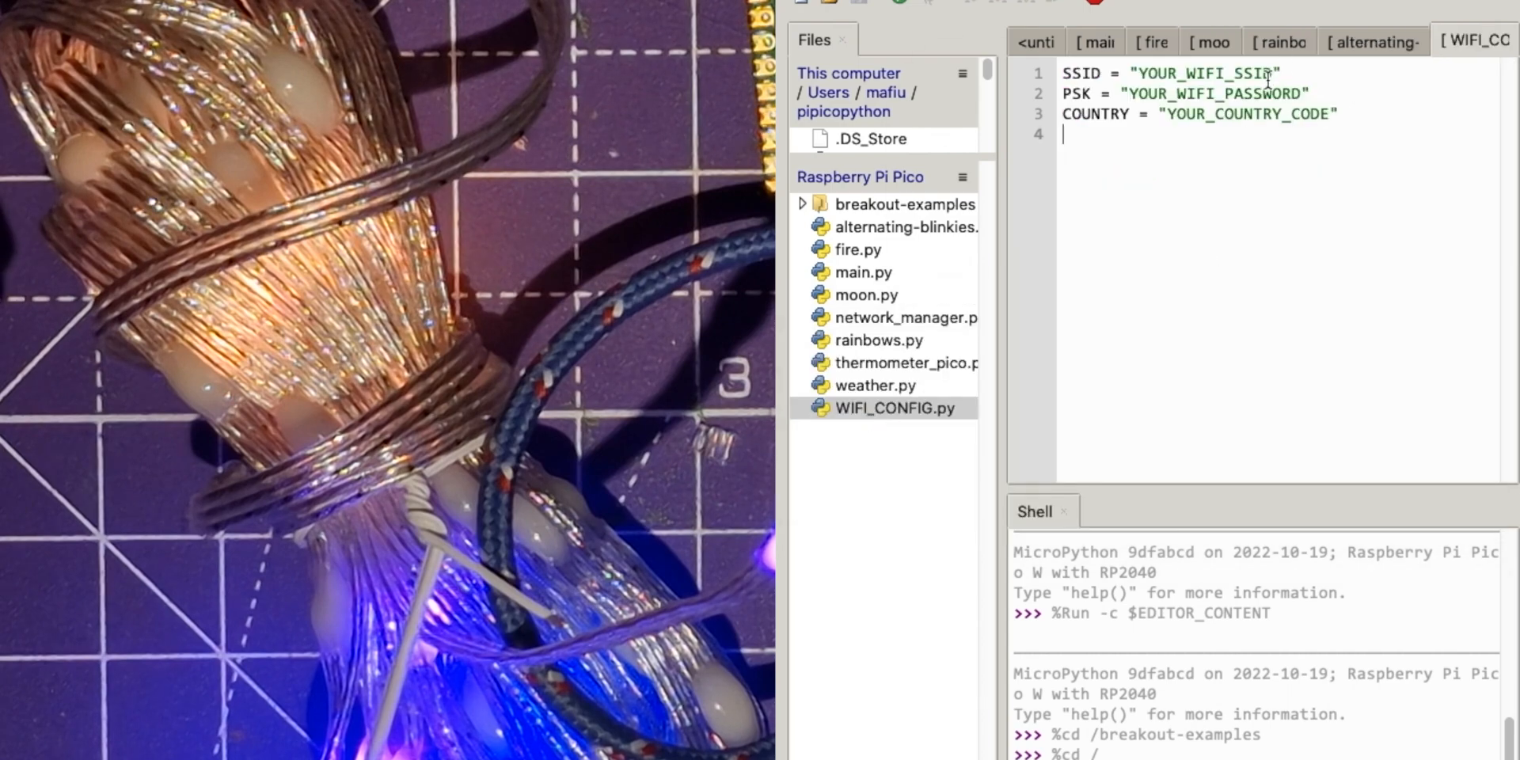